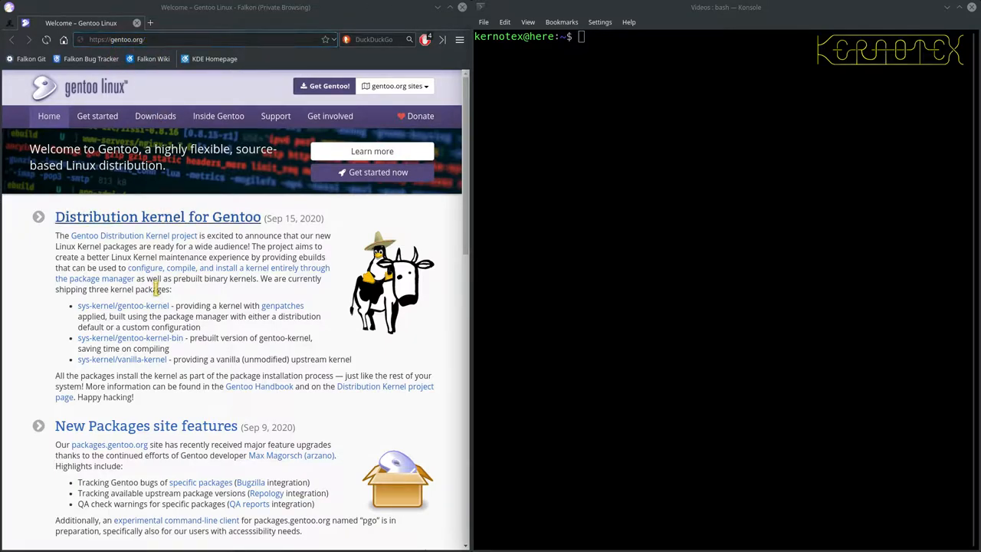
{"action": "mouse_move", "coordinate": [238, 358]}
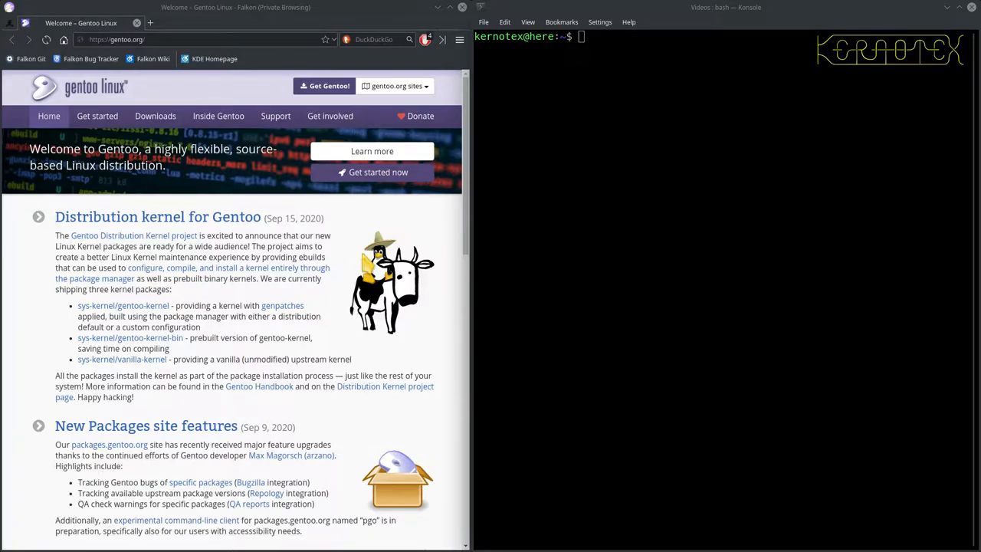
{"action": "mouse_move", "coordinate": [93, 124]}
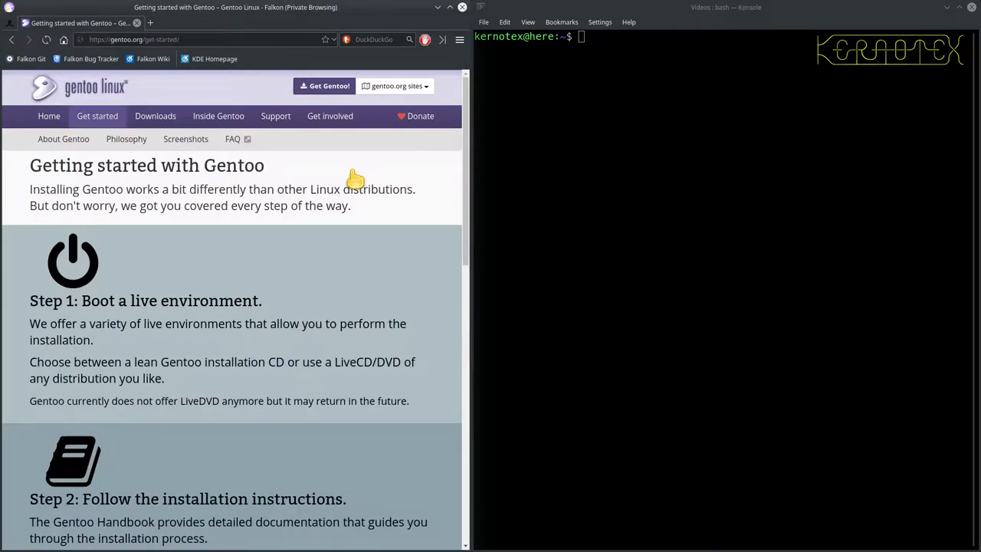
{"action": "mouse_move", "coordinate": [72, 264]}
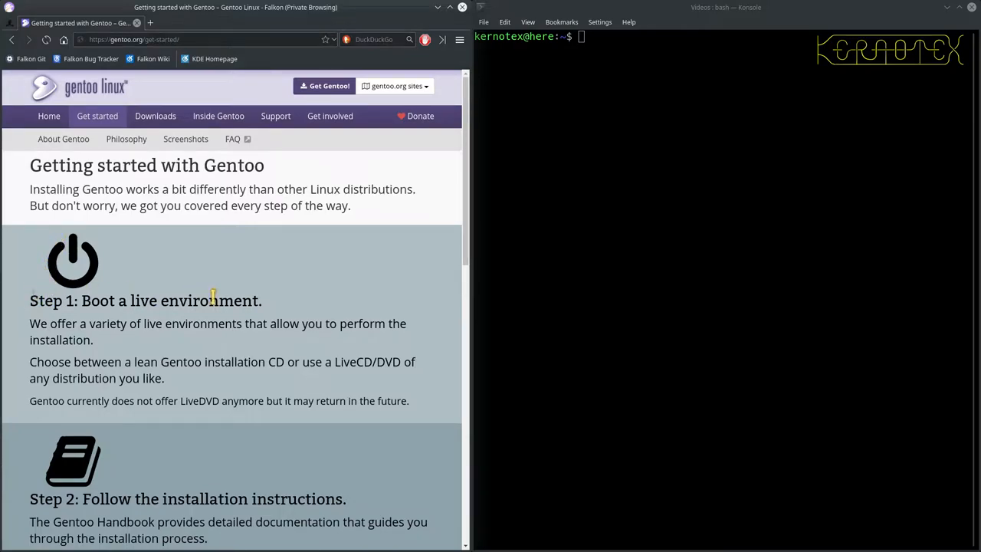
{"action": "mouse_move", "coordinate": [244, 309]}
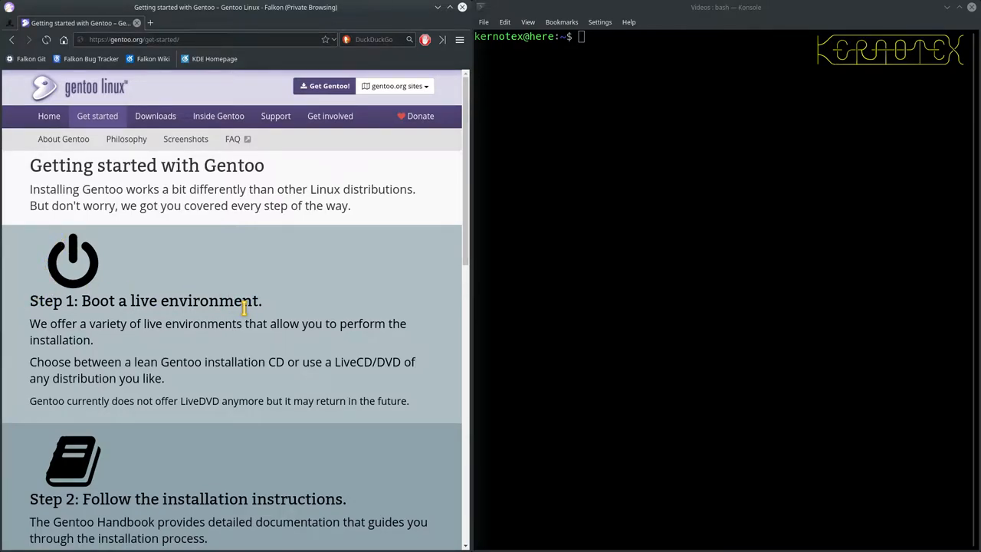
{"action": "mouse_move", "coordinate": [211, 345]}
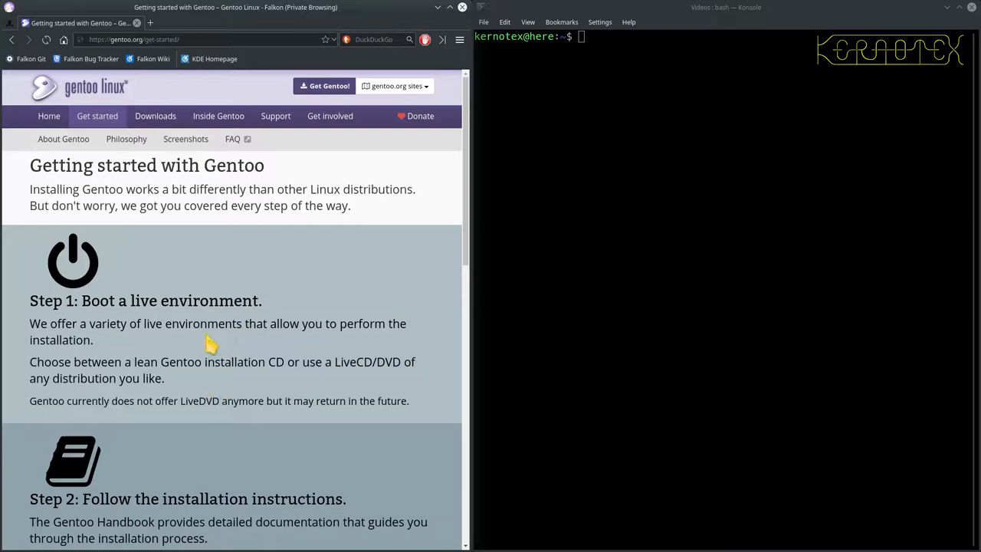
{"action": "mouse_move", "coordinate": [190, 387]}
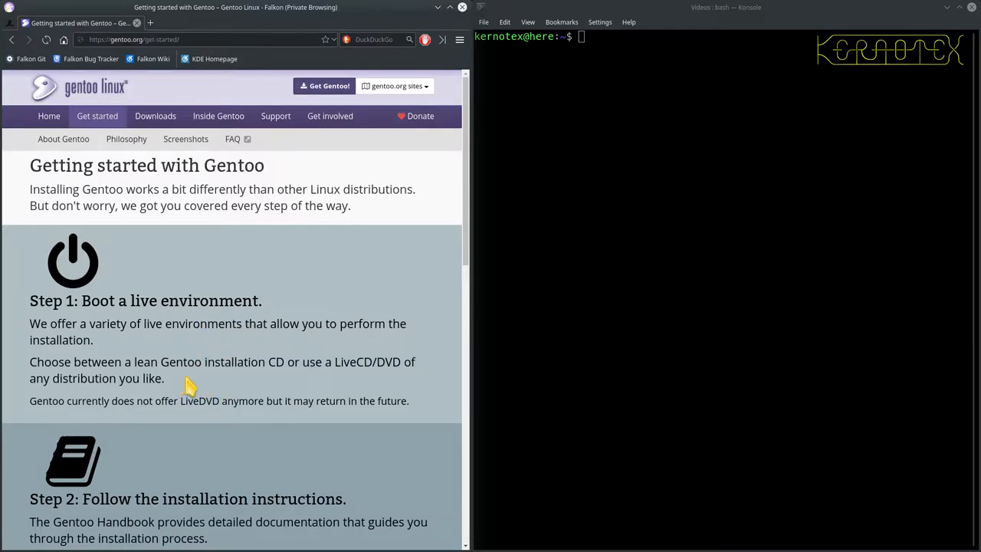
{"action": "mouse_move", "coordinate": [156, 346]}
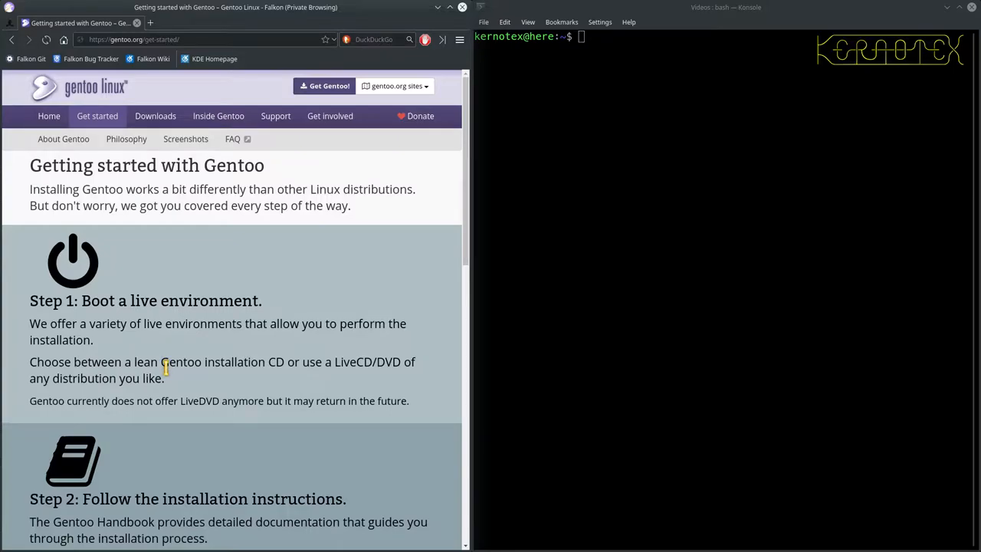
{"action": "scroll", "scroll_direction": "down", "scroll_amount": 3}
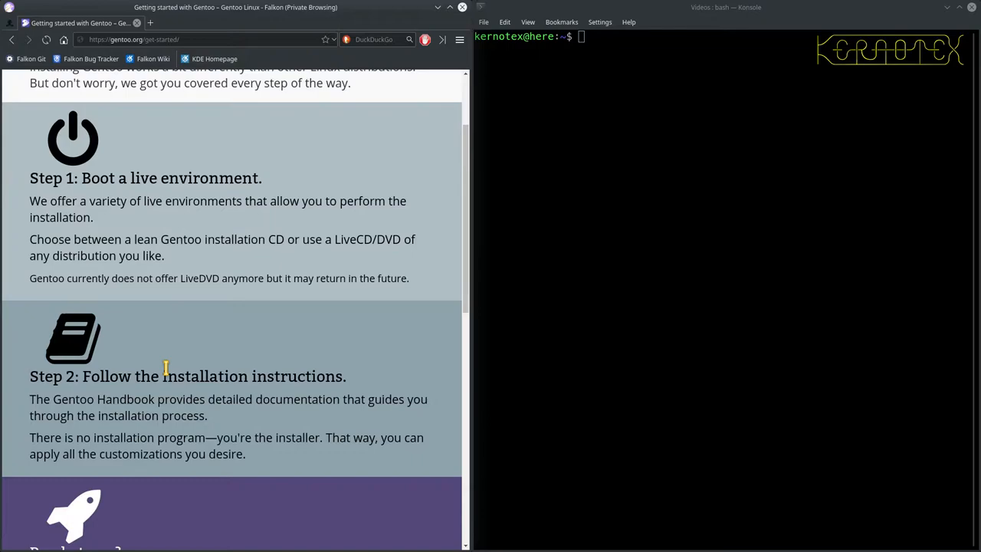
{"action": "mouse_move", "coordinate": [282, 235]}
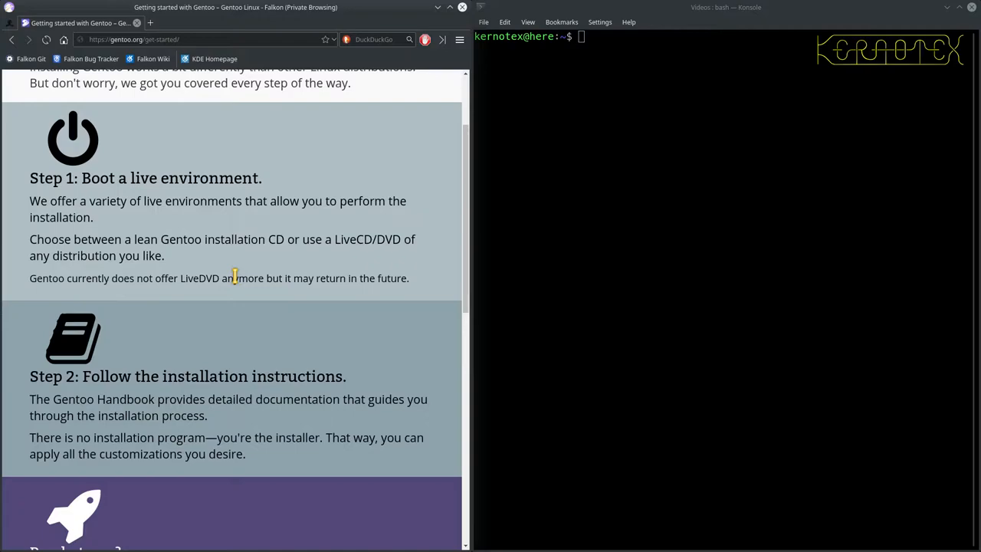
{"action": "scroll", "scroll_direction": "down", "scroll_amount": 3}
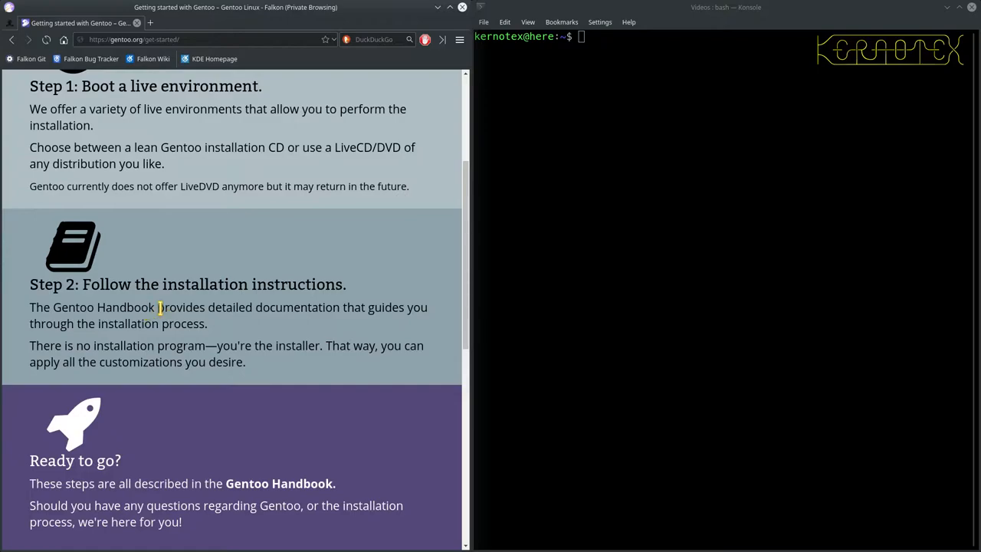
{"action": "mouse_move", "coordinate": [188, 417]}
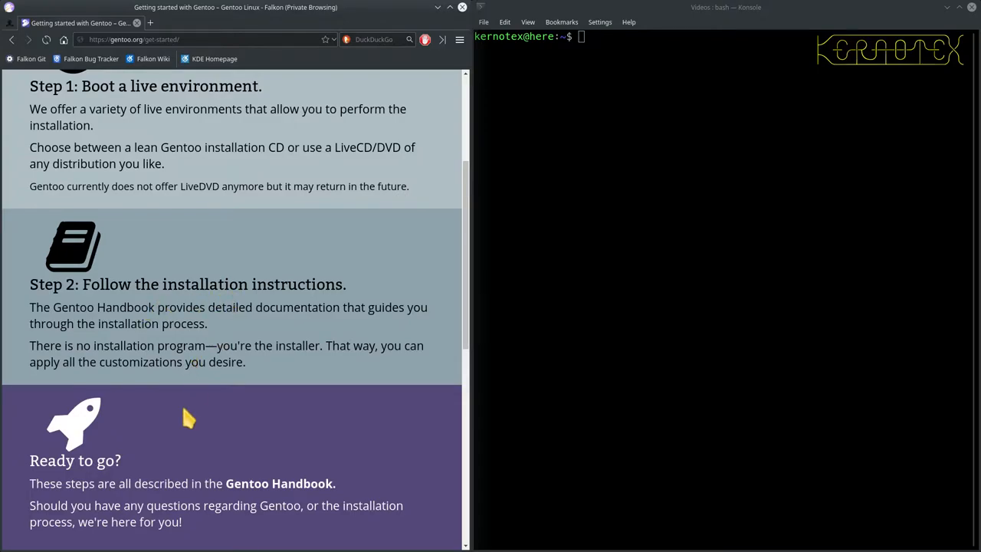
{"action": "scroll", "scroll_direction": "down", "scroll_amount": 3}
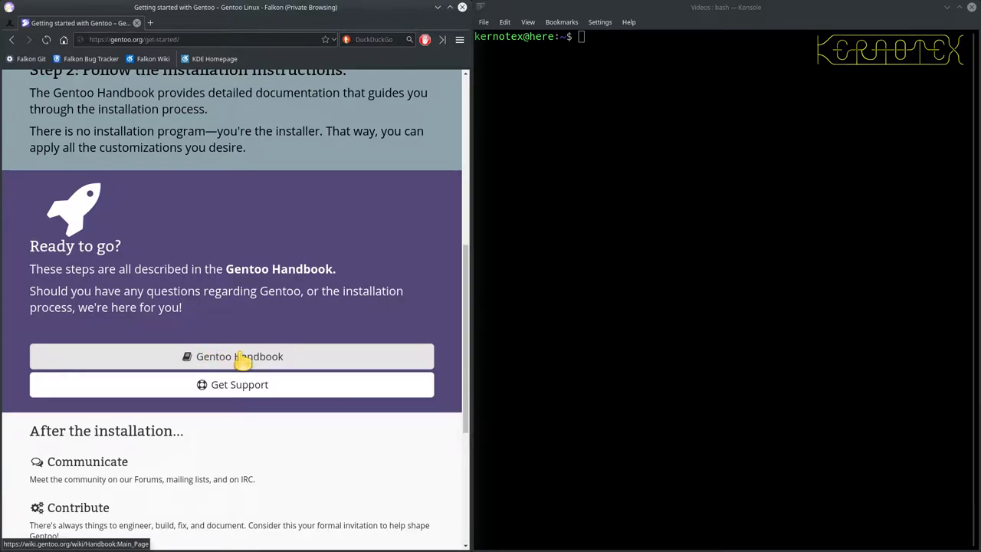
Open the Gentoo Handbook main page listing the supported architectures.
{"action": "left_click", "coordinate": [233, 357]}
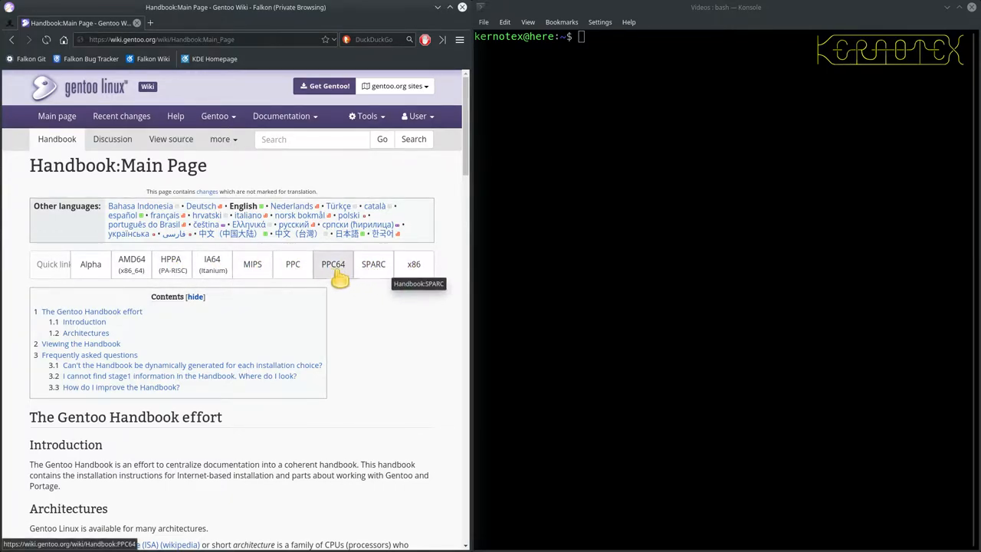
{"action": "mouse_move", "coordinate": [91, 275]}
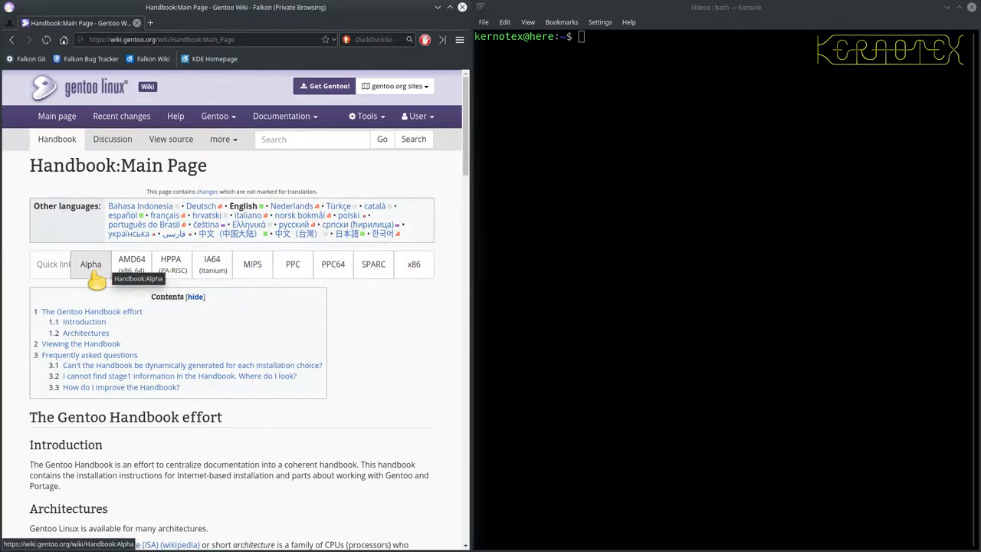
{"action": "mouse_move", "coordinate": [131, 265]}
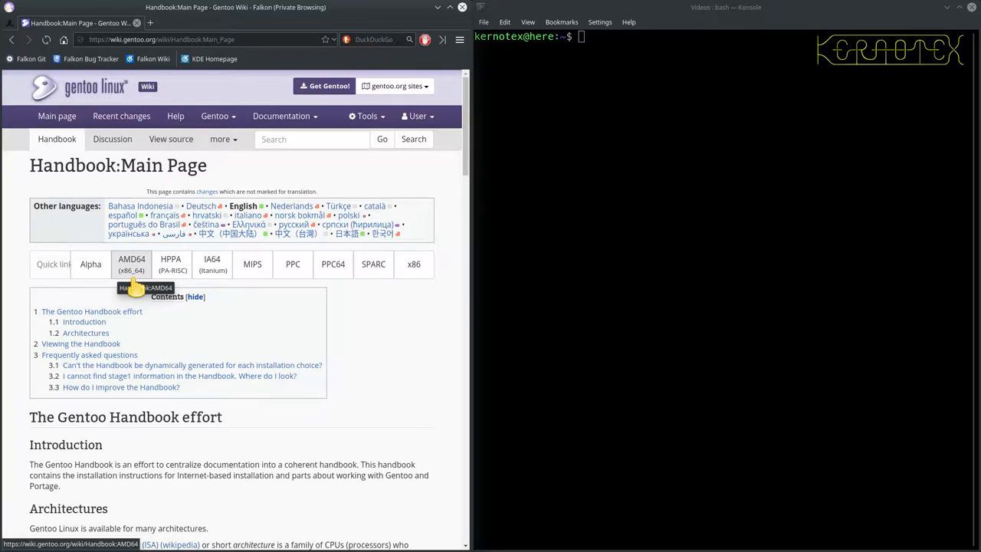
{"action": "mouse_move", "coordinate": [134, 287]}
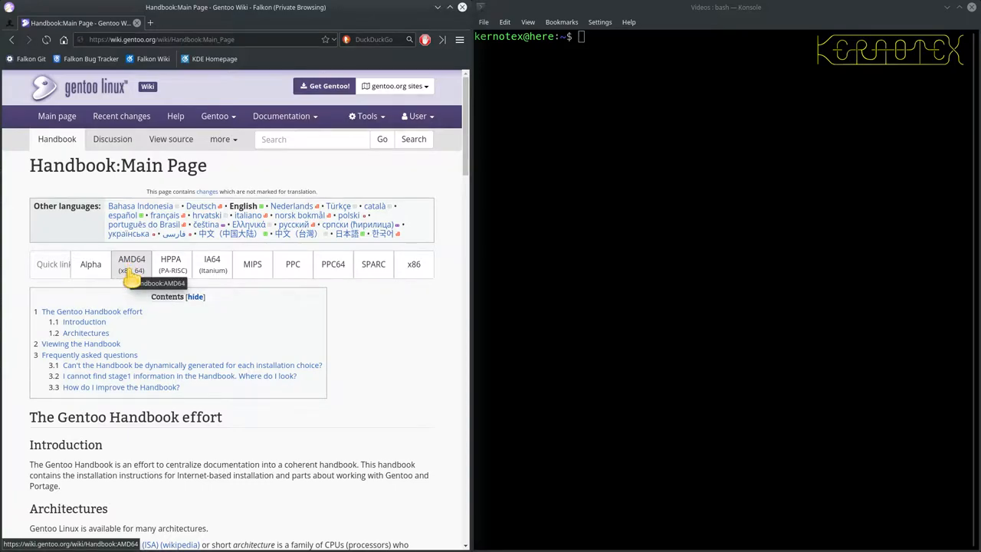
{"action": "mouse_move", "coordinate": [212, 264]}
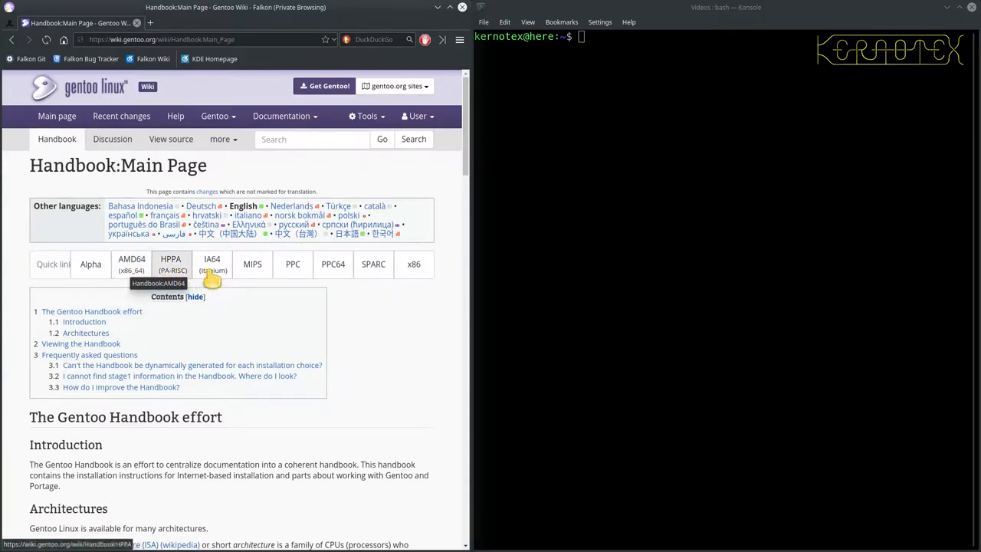
{"action": "mouse_move", "coordinate": [211, 264]}
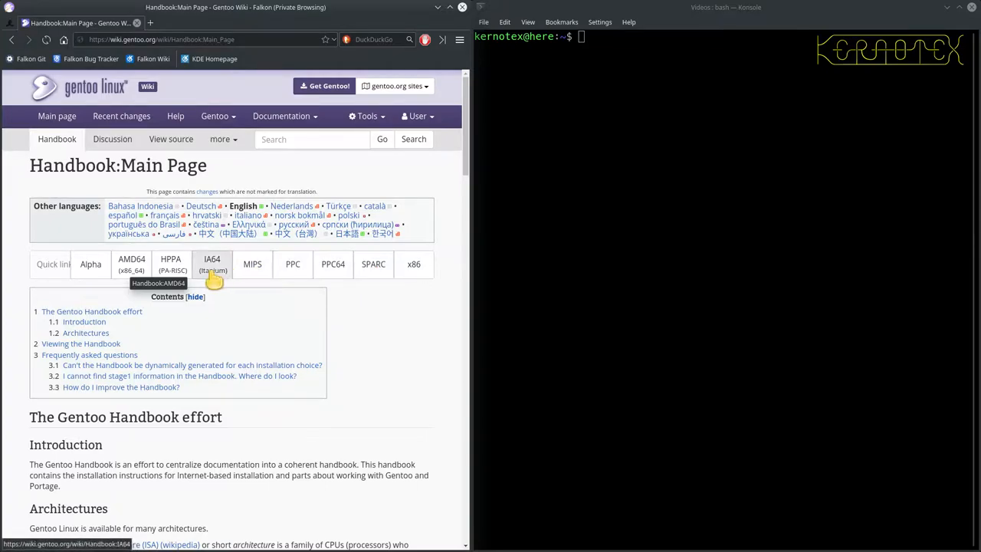
{"action": "mouse_move", "coordinate": [350, 278]}
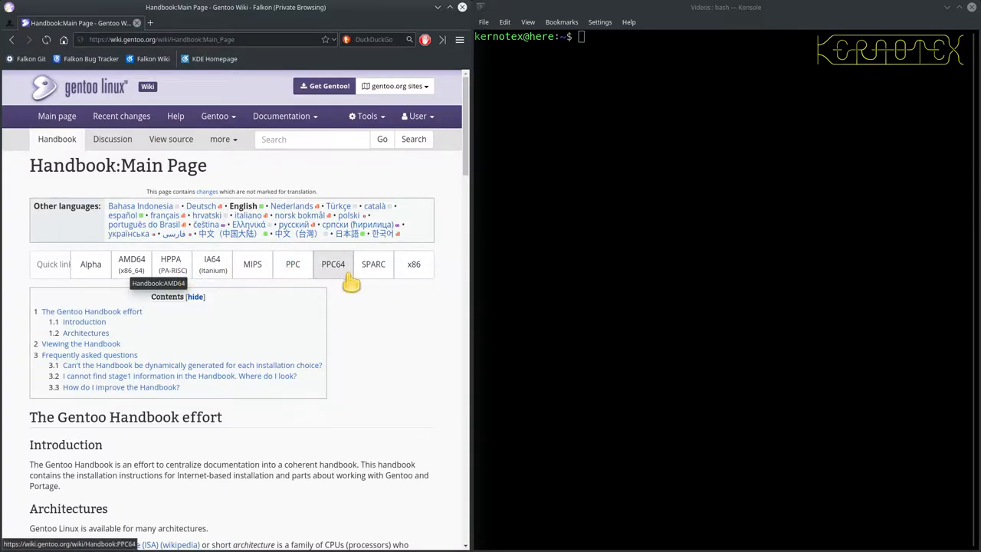
{"action": "mouse_move", "coordinate": [373, 264]}
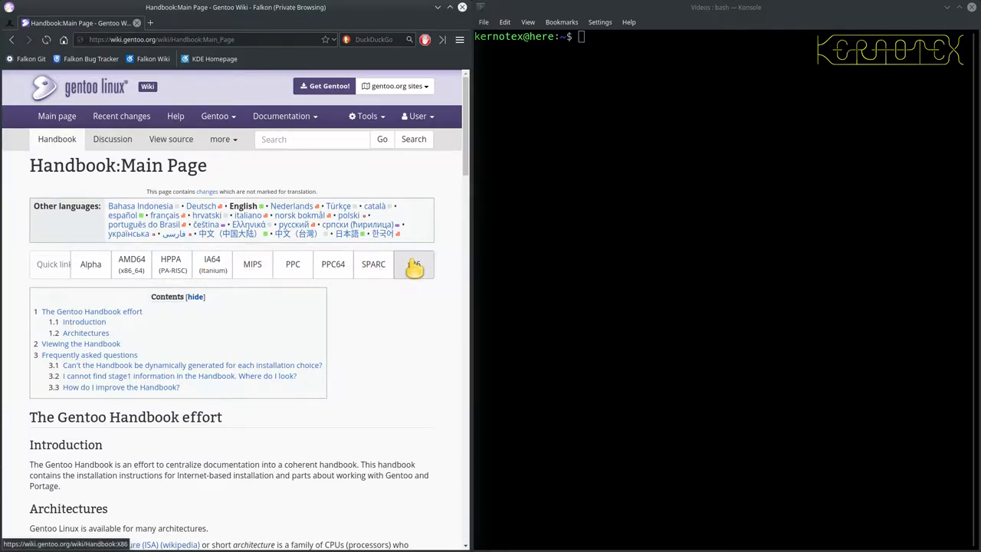
{"action": "mouse_move", "coordinate": [414, 272]}
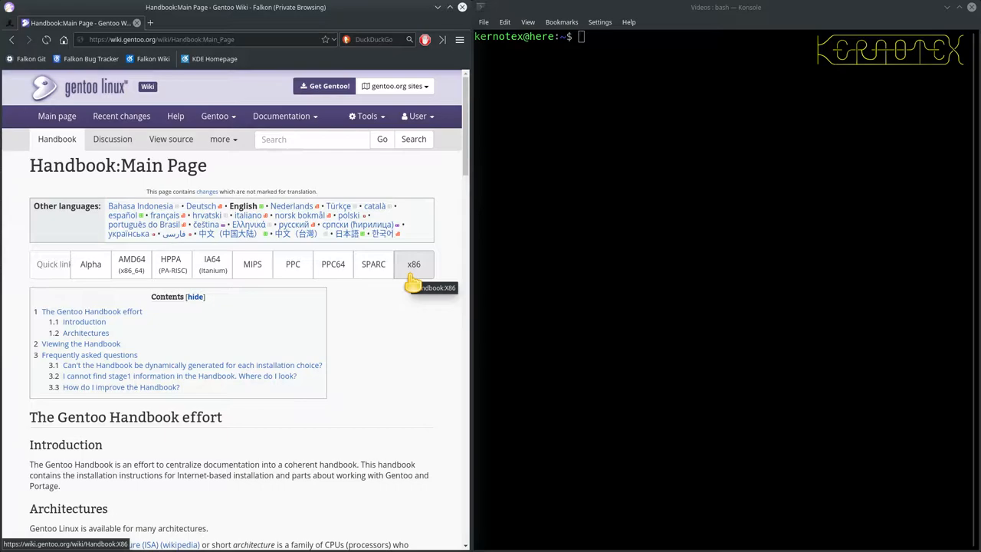
Open the x86 Handbook edition, read its chapter overview, and return to the top.
{"action": "left_click", "coordinate": [412, 264]}
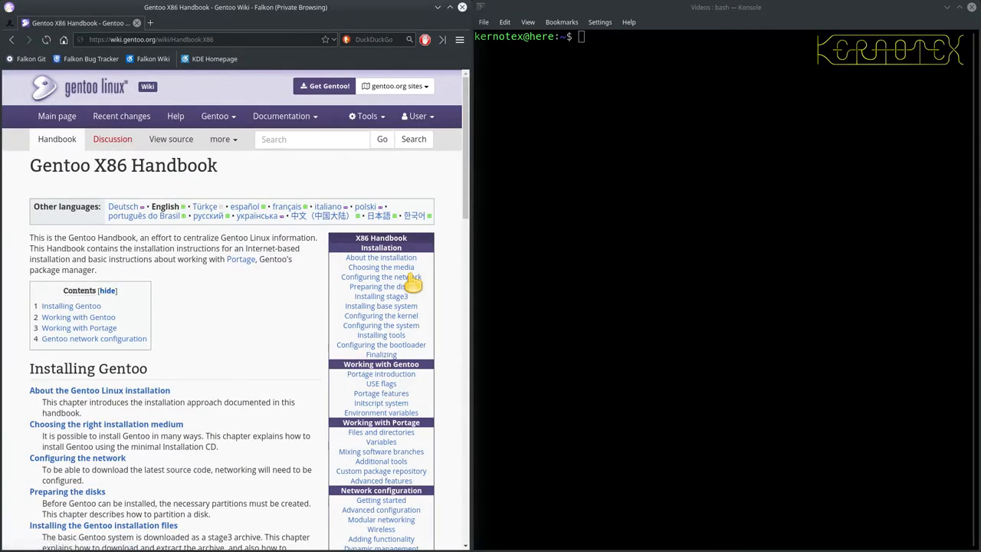
{"action": "mouse_move", "coordinate": [381, 277]}
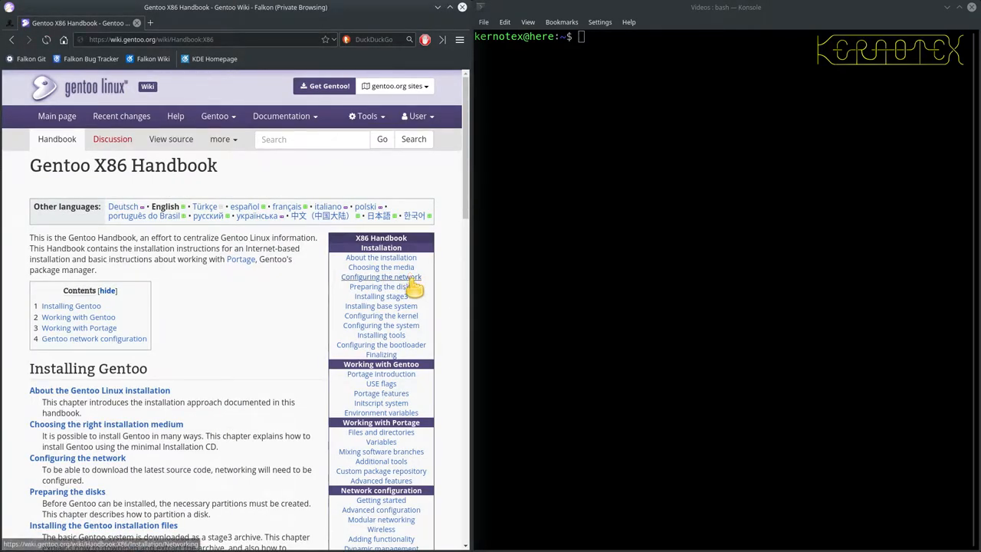
{"action": "scroll", "scroll_direction": "down", "scroll_amount": 3}
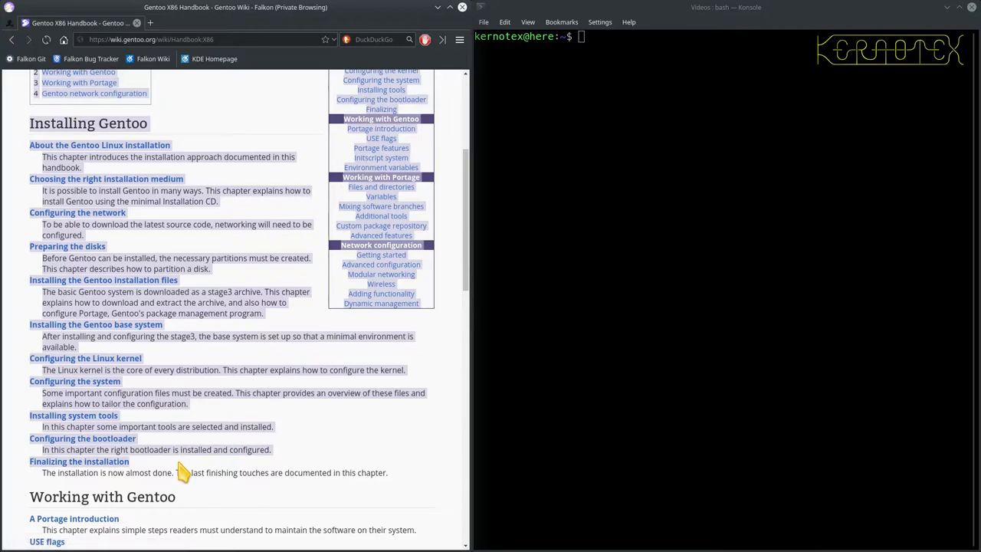
{"action": "scroll", "scroll_direction": "down", "scroll_amount": 3}
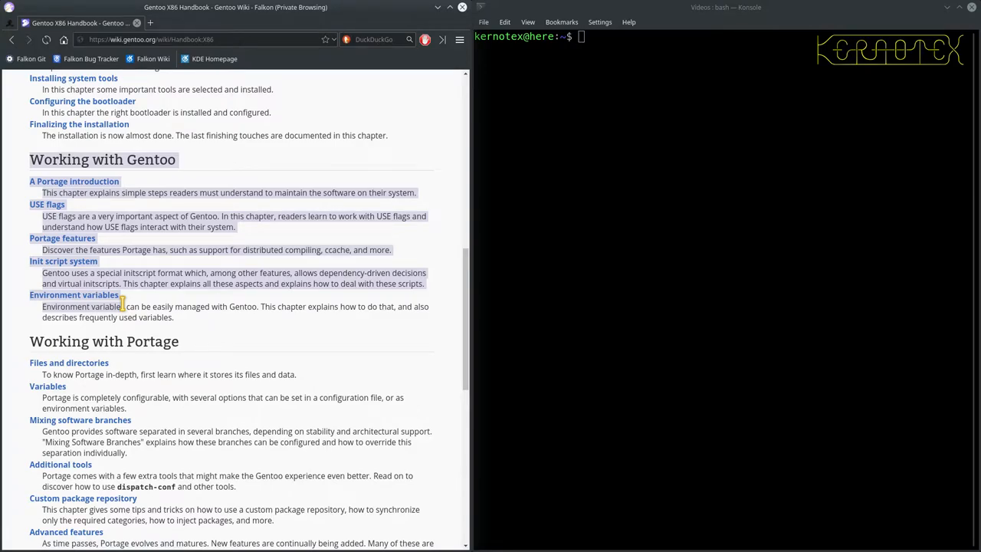
{"action": "scroll", "scroll_direction": "down", "scroll_amount": 3}
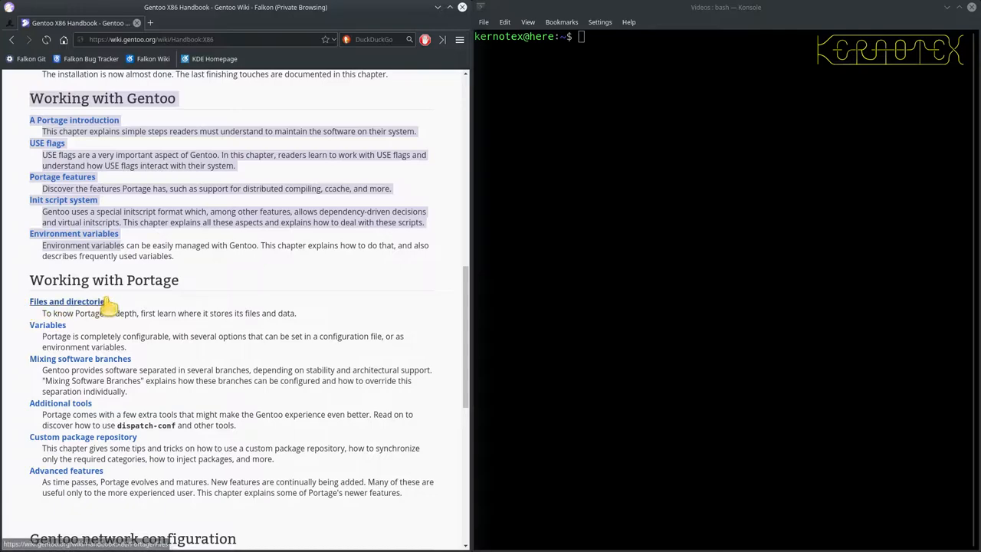
{"action": "mouse_move", "coordinate": [167, 312]}
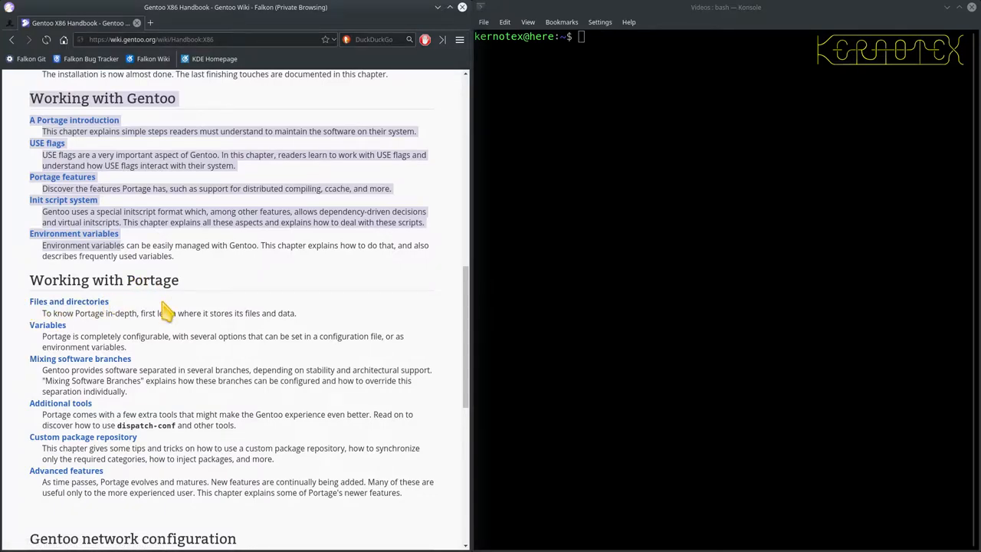
{"action": "scroll", "scroll_direction": "down", "scroll_amount": 3}
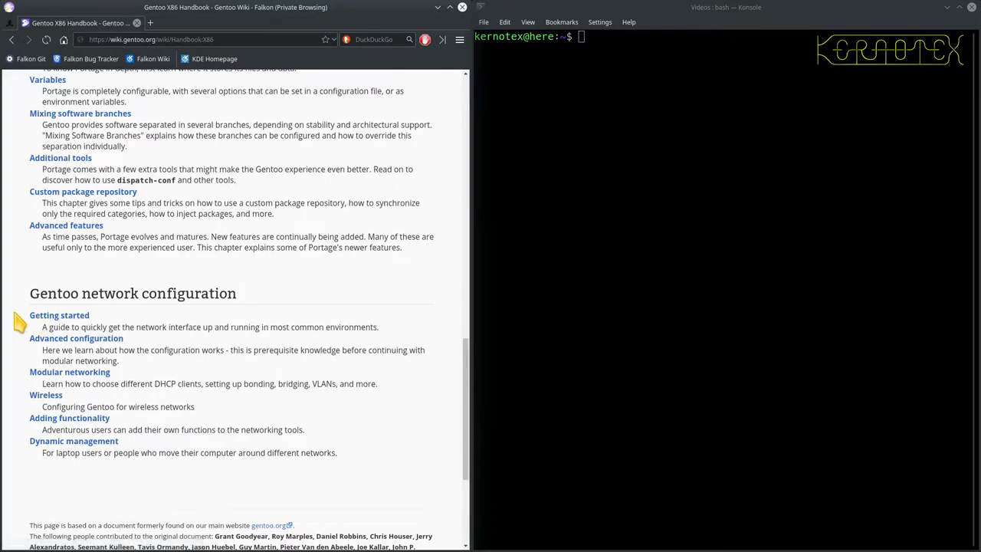
{"action": "mouse_move", "coordinate": [164, 298]}
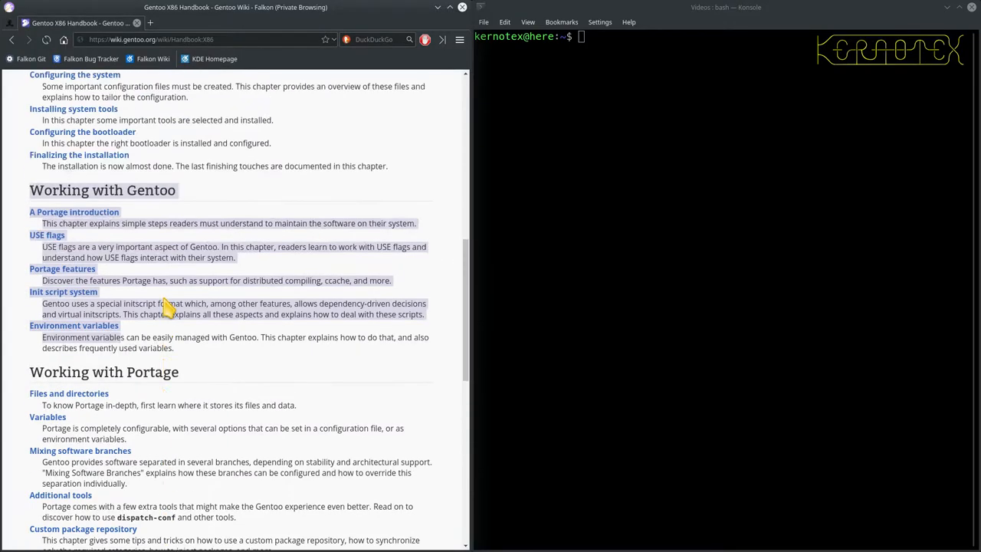
{"action": "scroll", "scroll_direction": "up", "scroll_amount": 3}
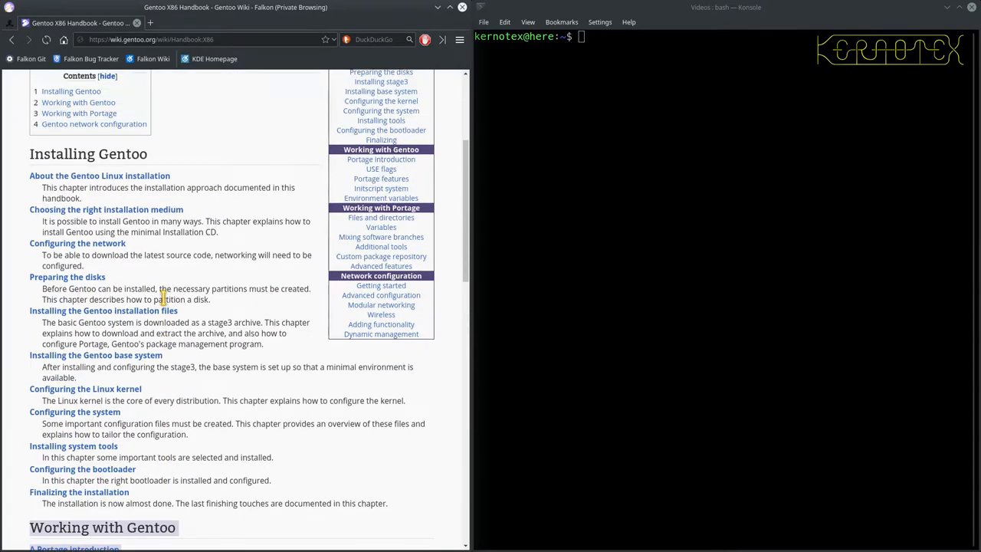
{"action": "mouse_move", "coordinate": [237, 254]}
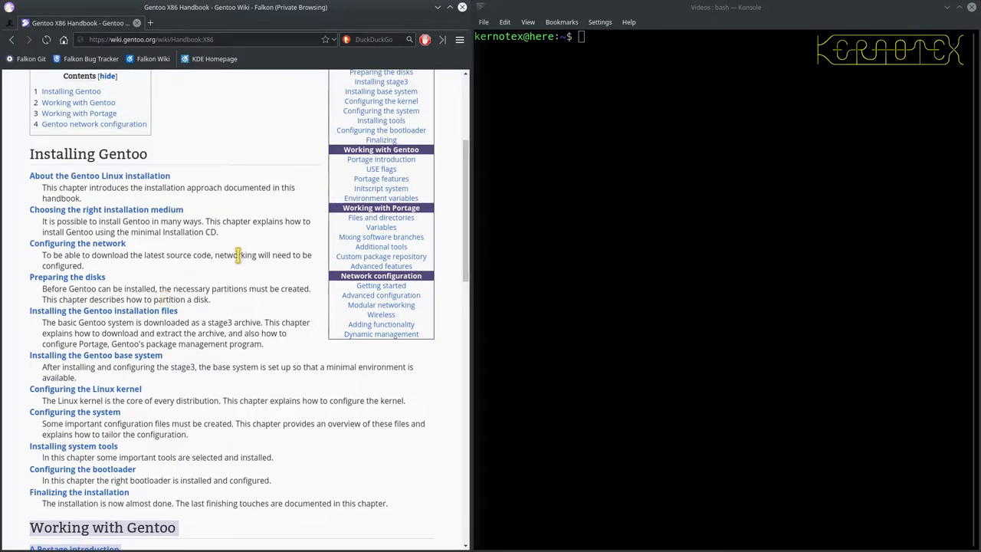
{"action": "mouse_move", "coordinate": [263, 246]}
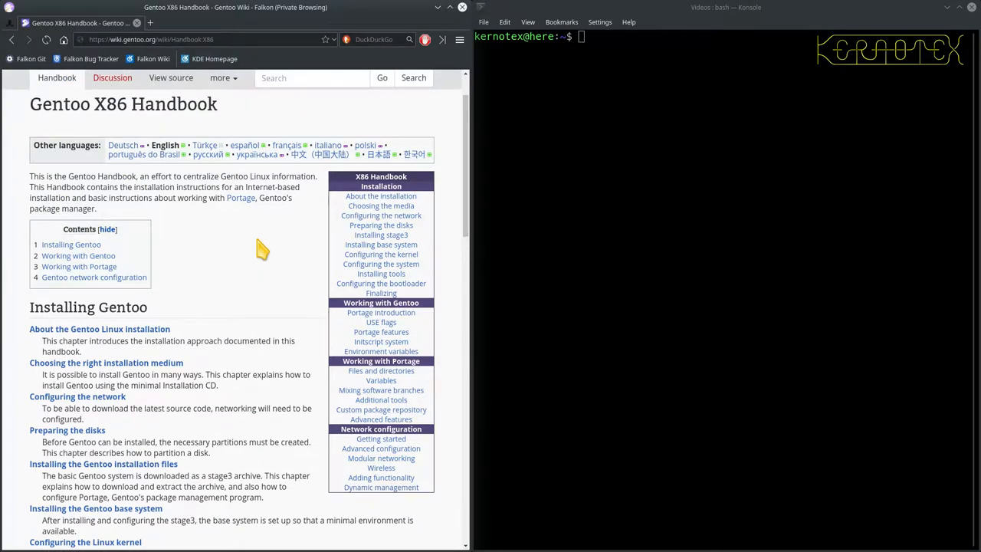
{"action": "mouse_move", "coordinate": [223, 312]}
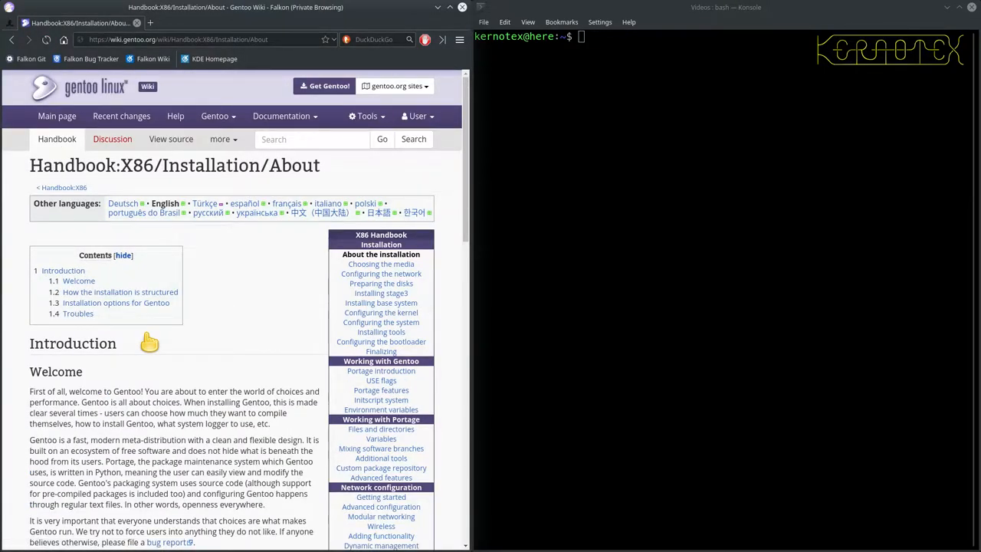
{"action": "mouse_move", "coordinate": [231, 343]}
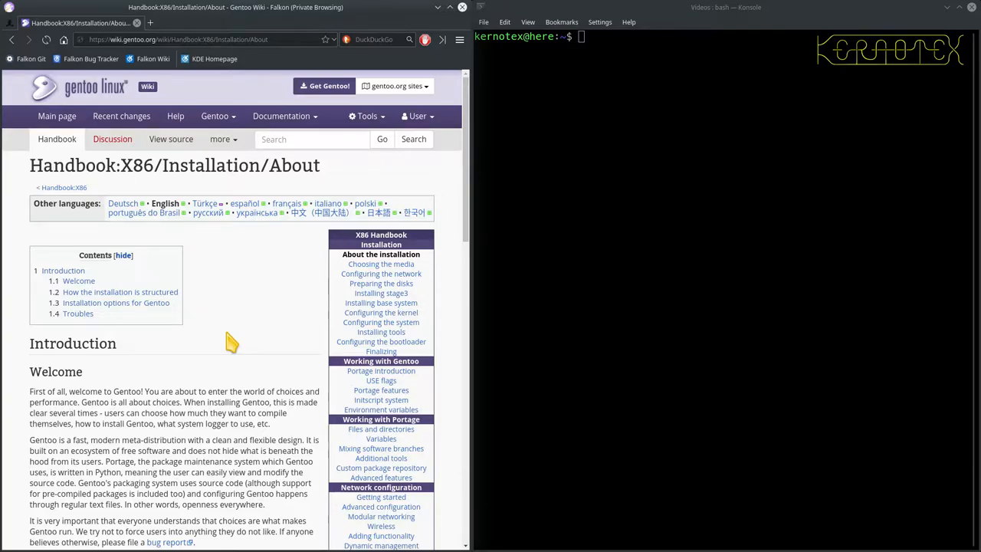
Read the About the installation chapter down to its Troubles section and bottom navigation links.
{"action": "scroll", "scroll_direction": "down", "scroll_amount": 3}
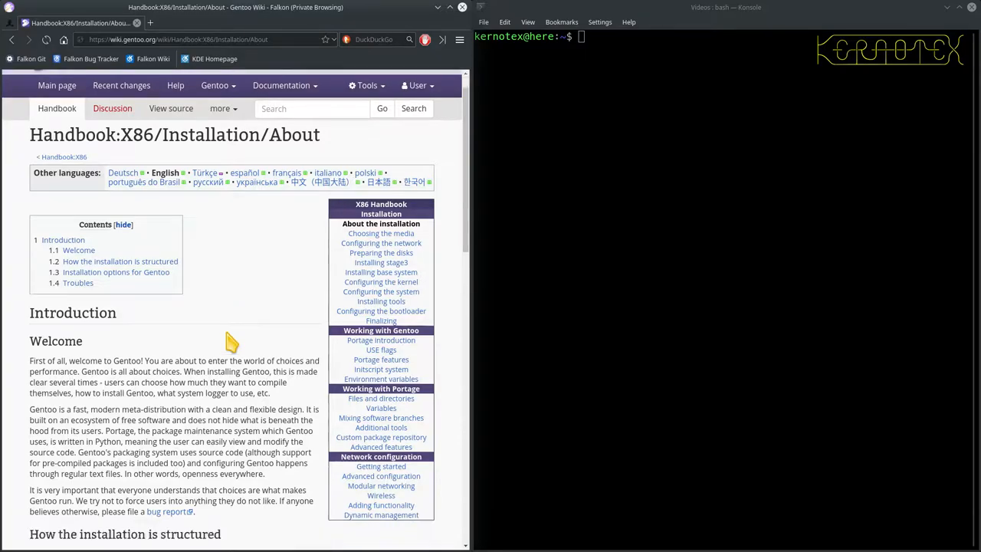
{"action": "scroll", "scroll_direction": "down", "scroll_amount": 3}
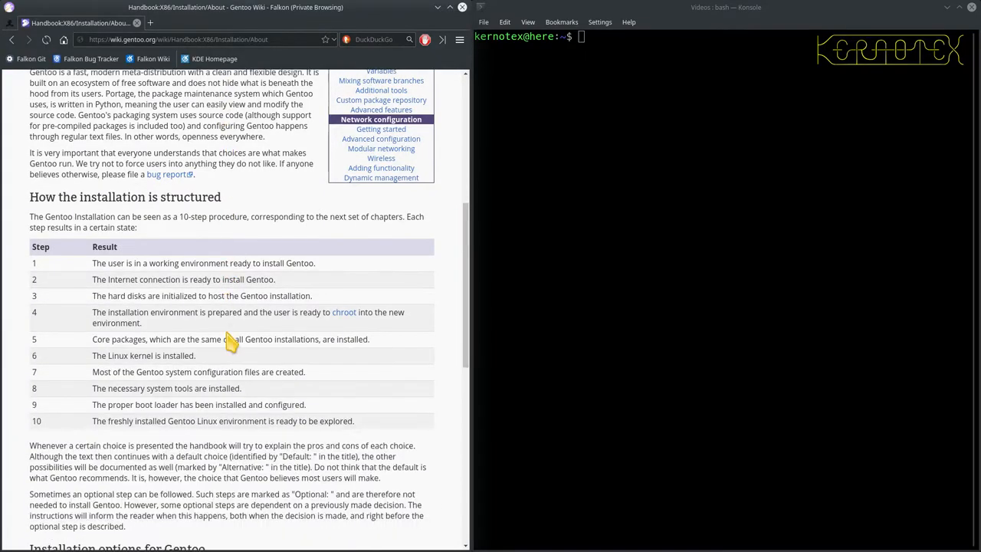
{"action": "mouse_move", "coordinate": [82, 275]}
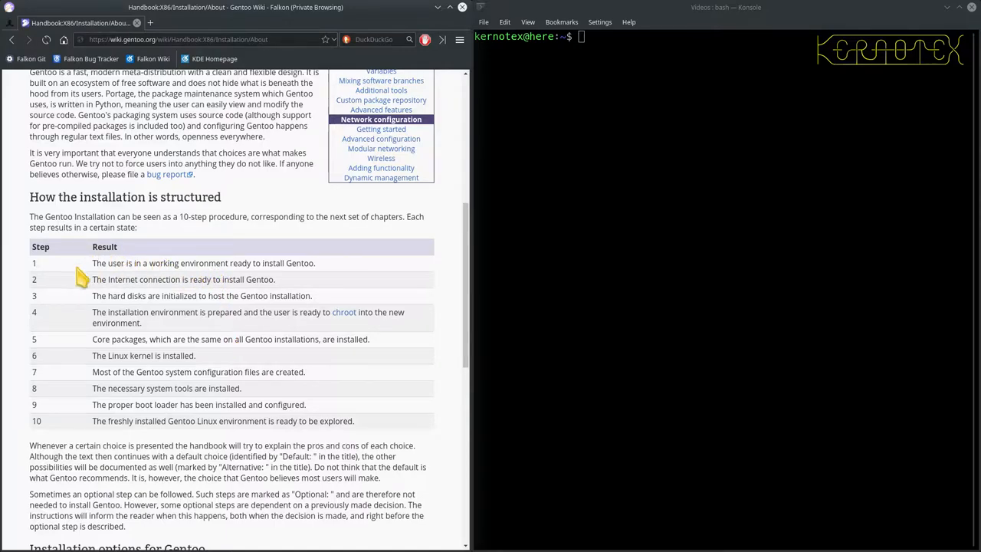
{"action": "mouse_move", "coordinate": [103, 341]}
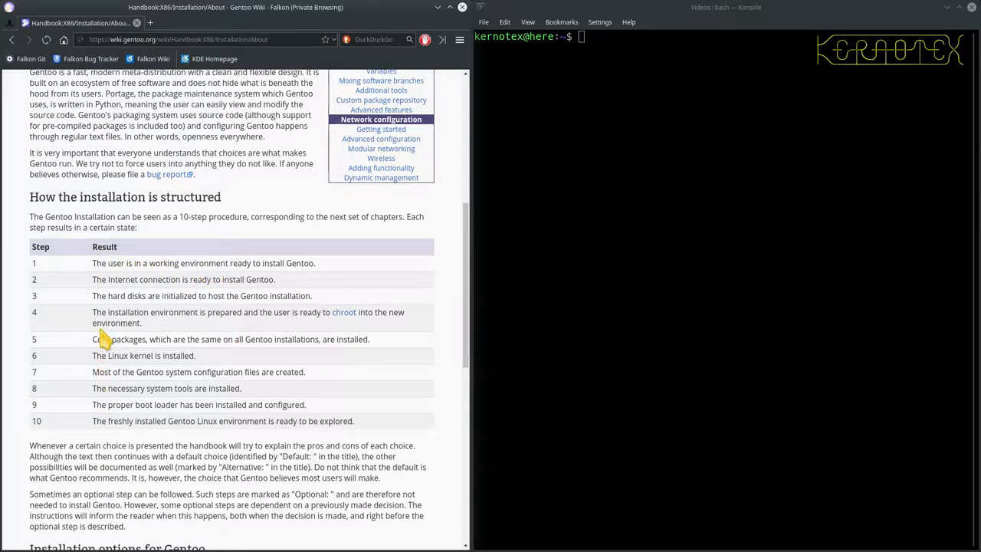
{"action": "scroll", "scroll_direction": "down", "scroll_amount": 3}
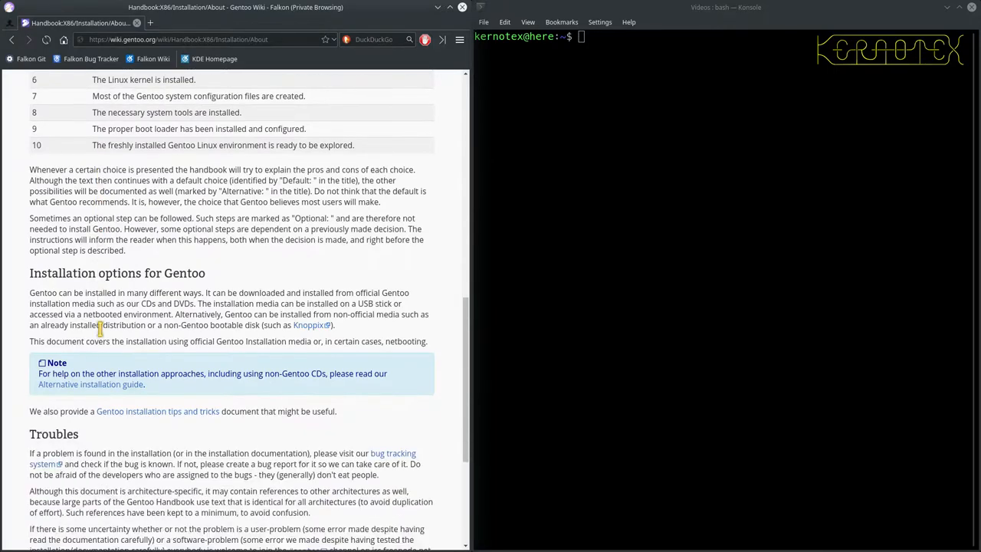
{"action": "scroll", "scroll_direction": "down", "scroll_amount": 3}
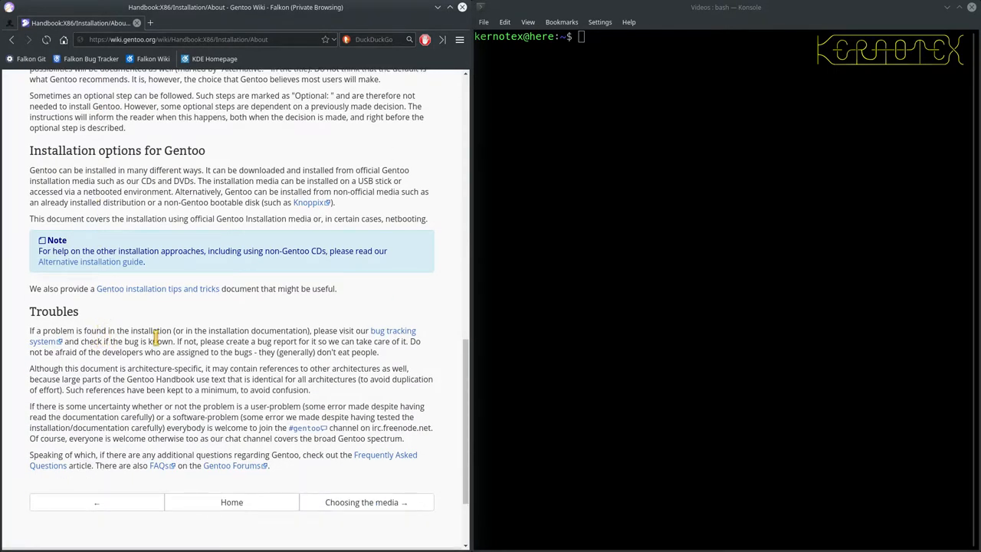
{"action": "mouse_move", "coordinate": [349, 374]}
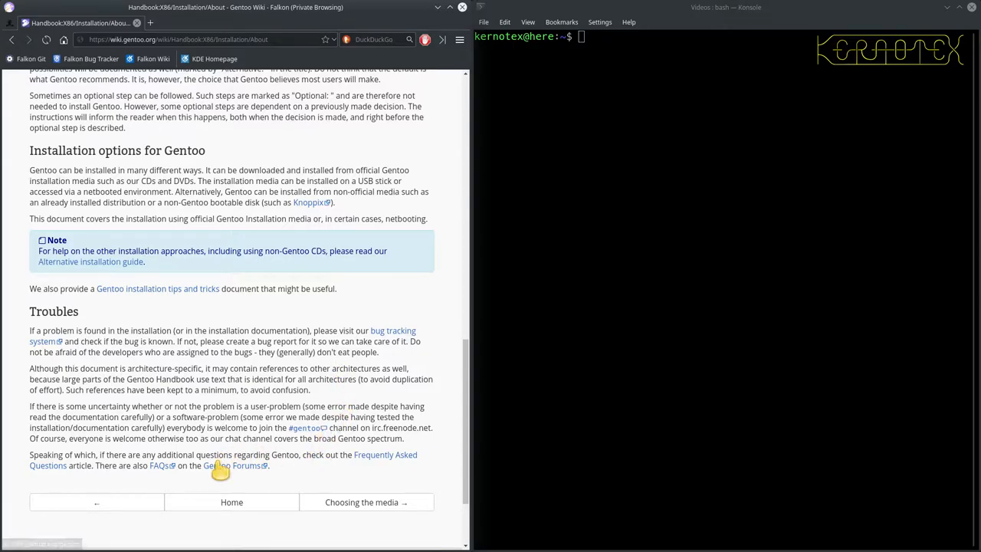
{"action": "mouse_move", "coordinate": [222, 471]}
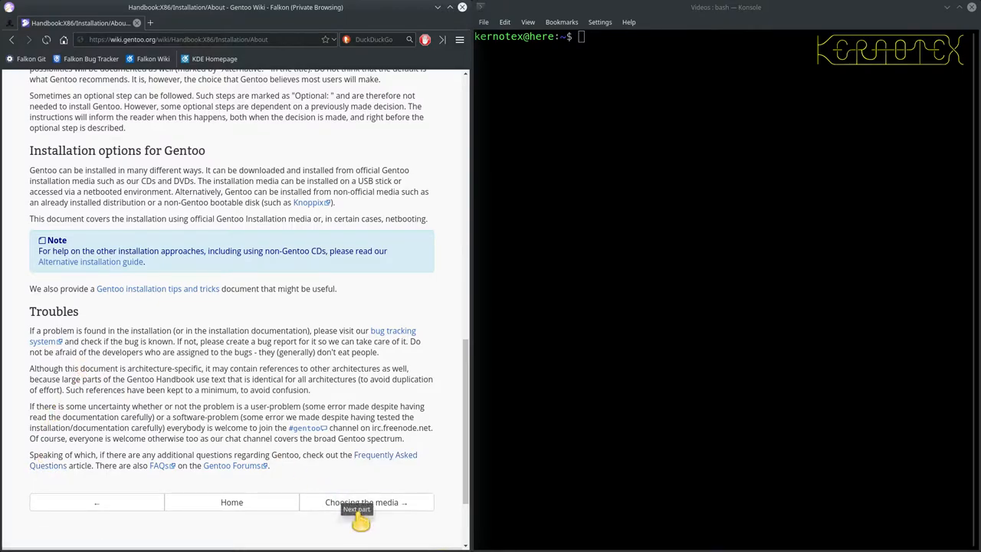
Move on to the Choosing the media chapter and bring its hardware requirements table into view.
{"action": "left_click", "coordinate": [366, 502]}
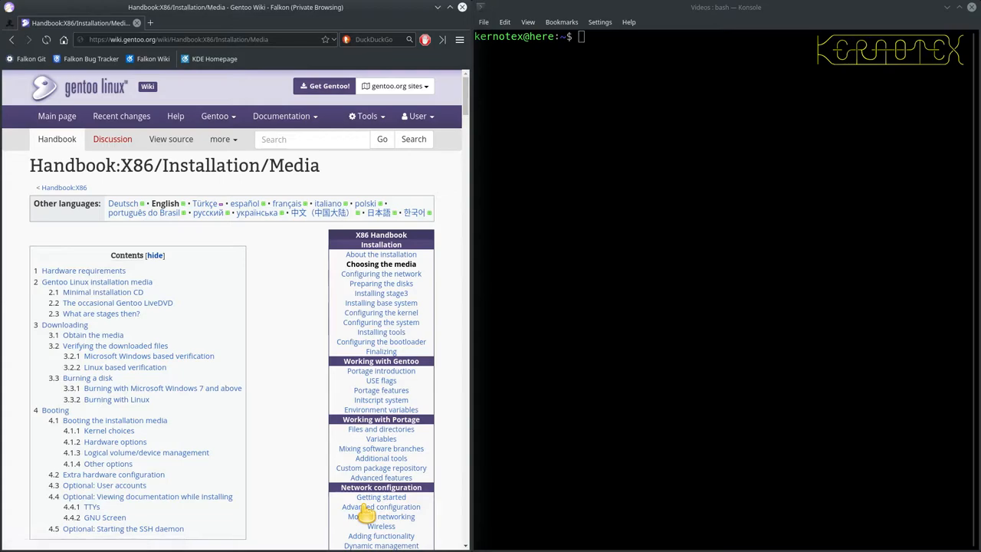
{"action": "scroll", "scroll_direction": "down", "scroll_amount": 3}
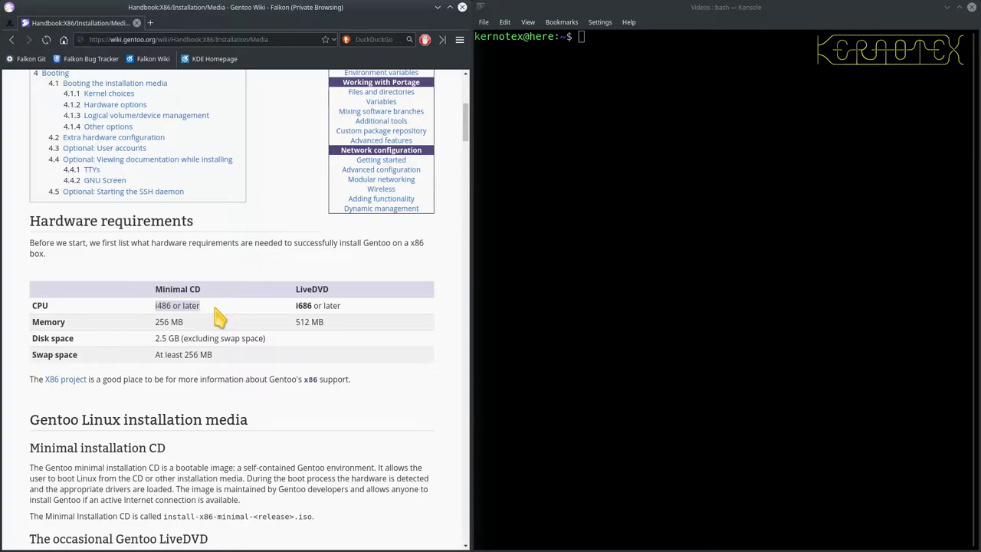
{"action": "mouse_move", "coordinate": [216, 327]}
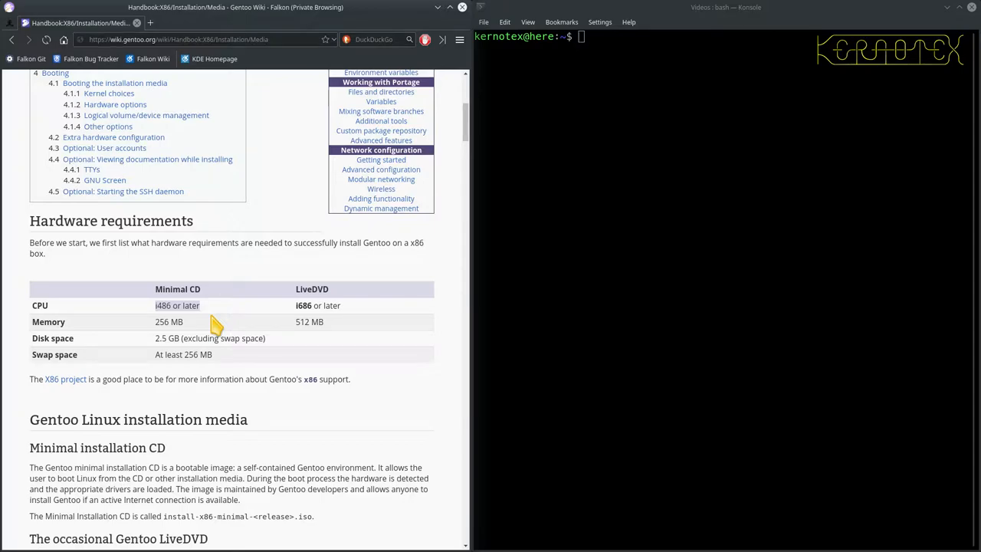
{"action": "mouse_move", "coordinate": [309, 305]}
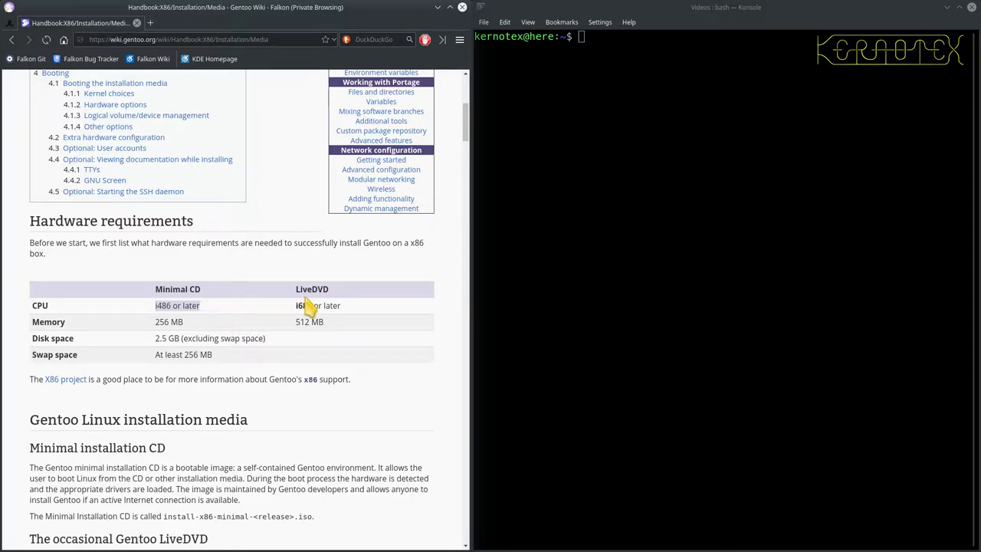
{"action": "mouse_move", "coordinate": [338, 299]}
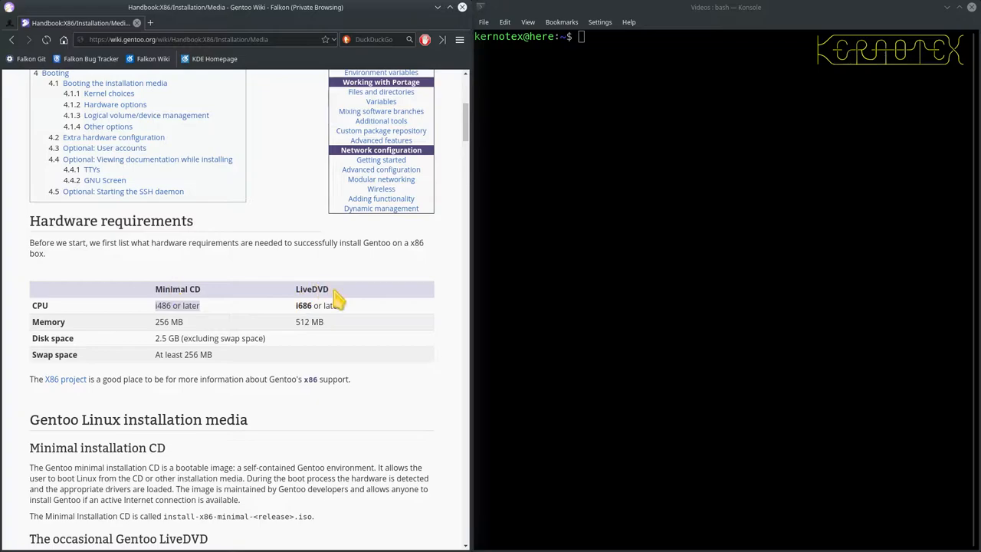
{"action": "mouse_move", "coordinate": [278, 299]}
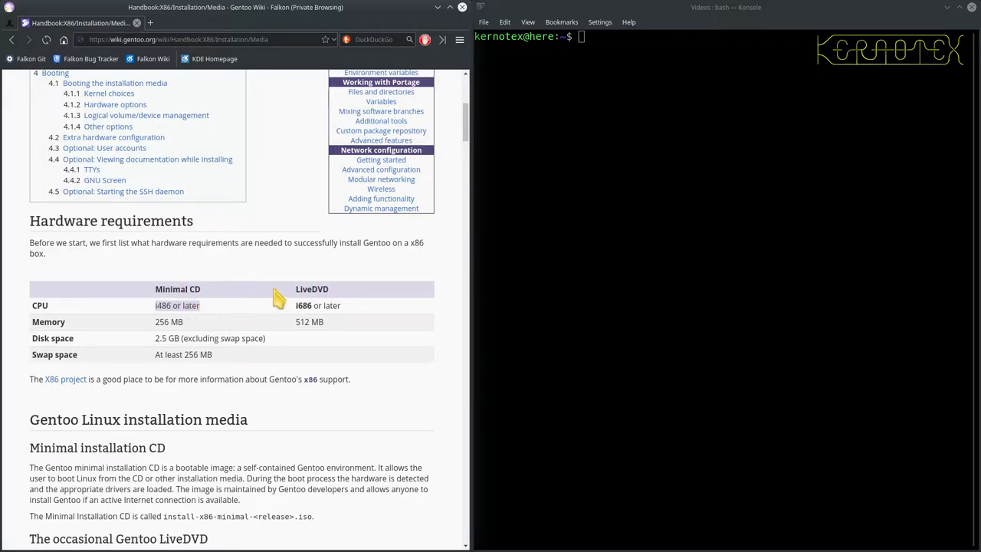
{"action": "mouse_move", "coordinate": [262, 275]}
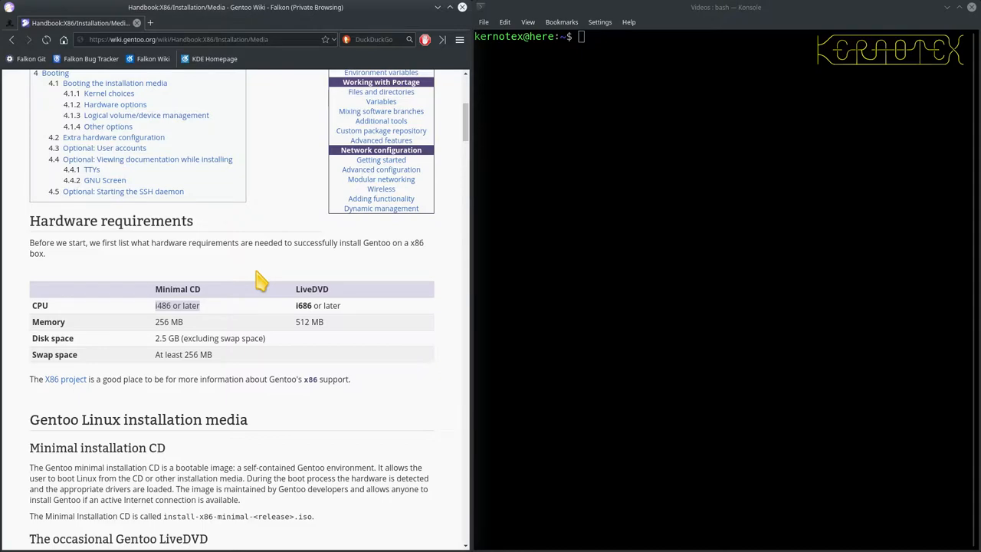
{"action": "mouse_move", "coordinate": [299, 318]}
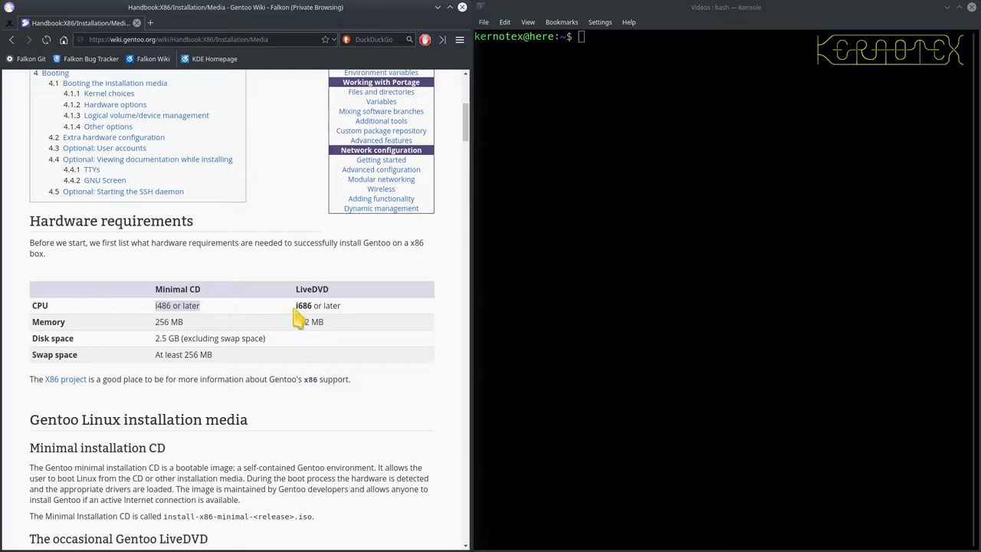
{"action": "mouse_move", "coordinate": [356, 318]}
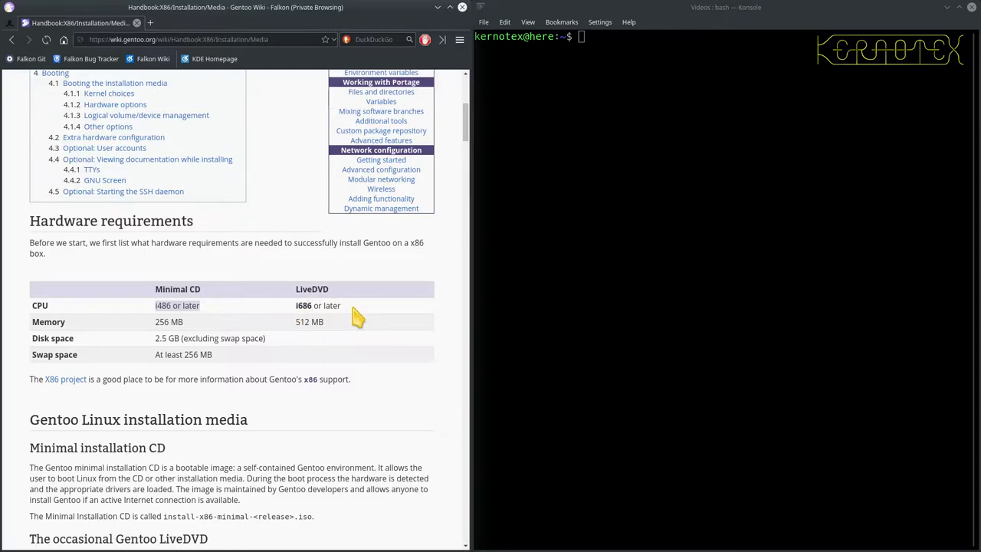
{"action": "mouse_move", "coordinate": [354, 314]}
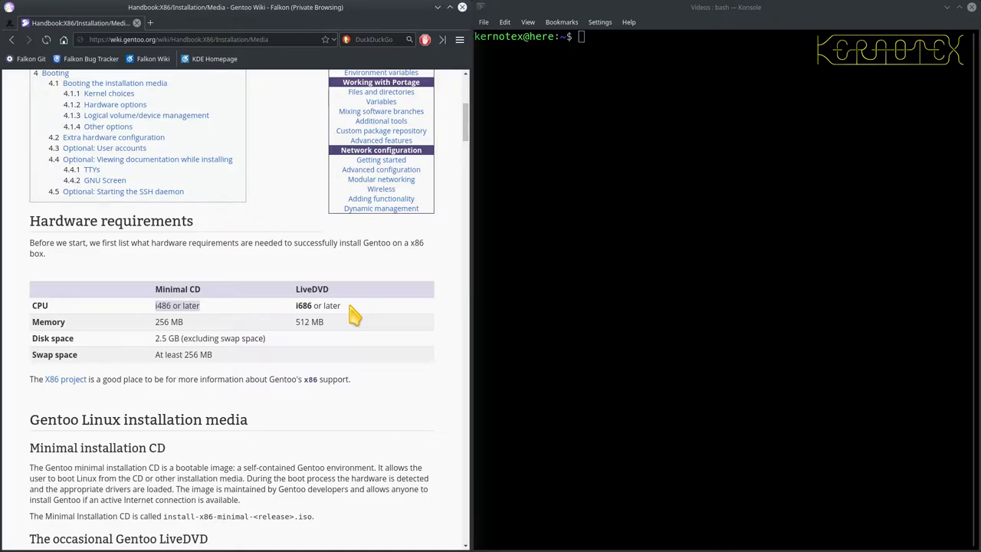
{"action": "mouse_move", "coordinate": [189, 322]}
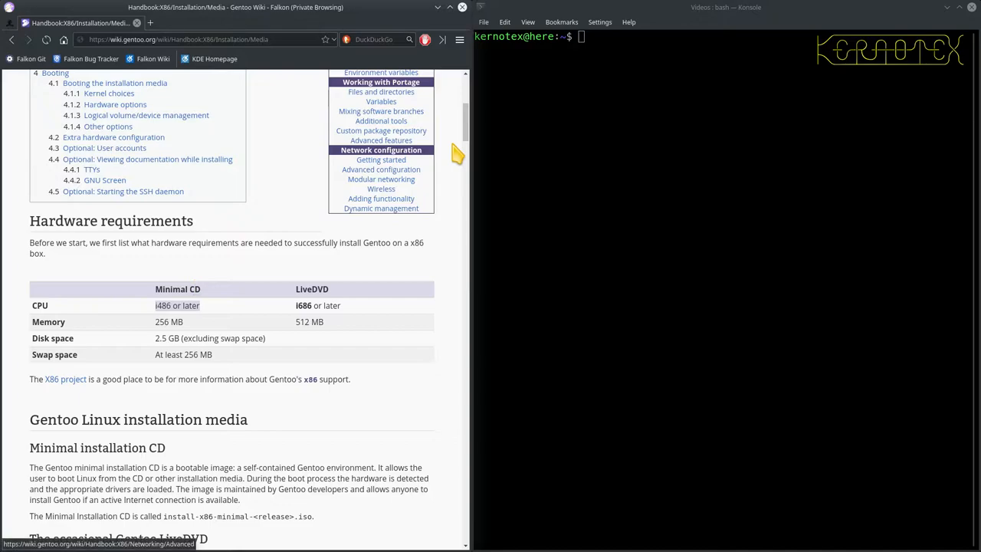
{"action": "mouse_move", "coordinate": [711, 190]}
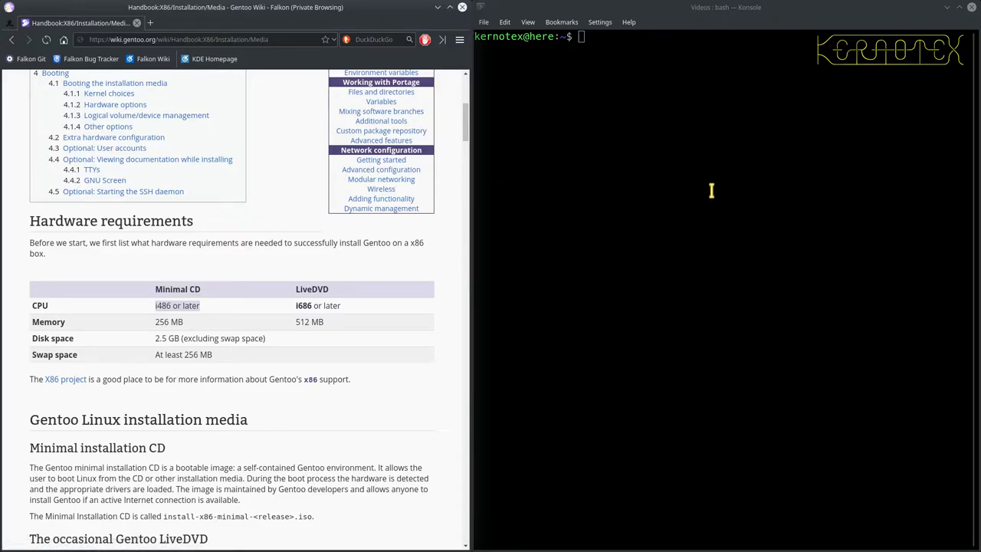
{"action": "mouse_move", "coordinate": [655, 208]}
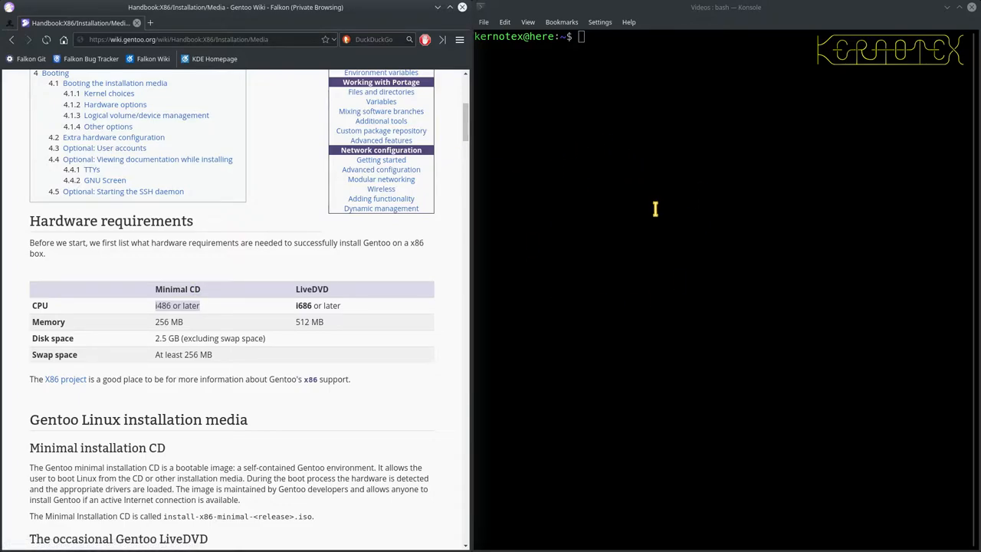
{"action": "mouse_move", "coordinate": [320, 274]}
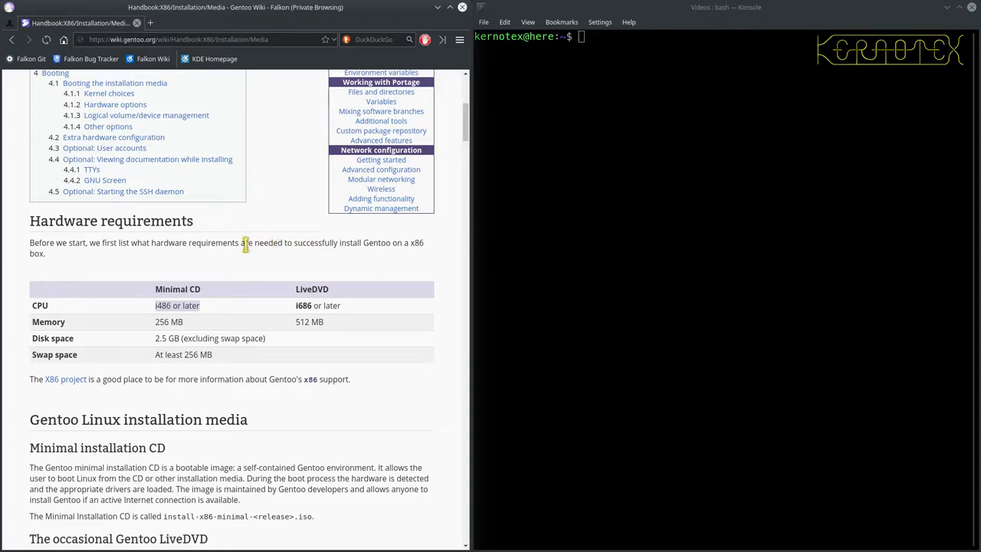
{"action": "mouse_move", "coordinate": [413, 298]}
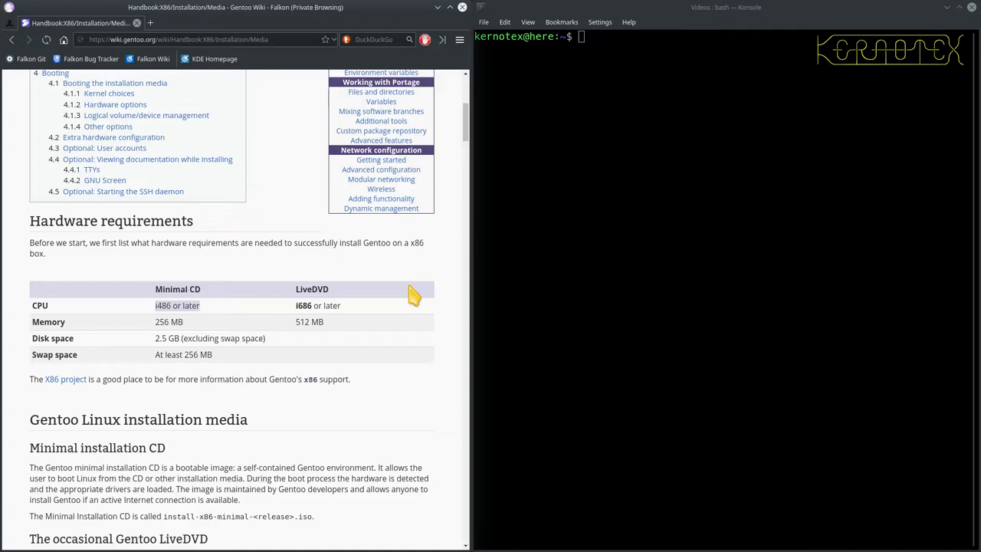
{"action": "mouse_move", "coordinate": [407, 306]}
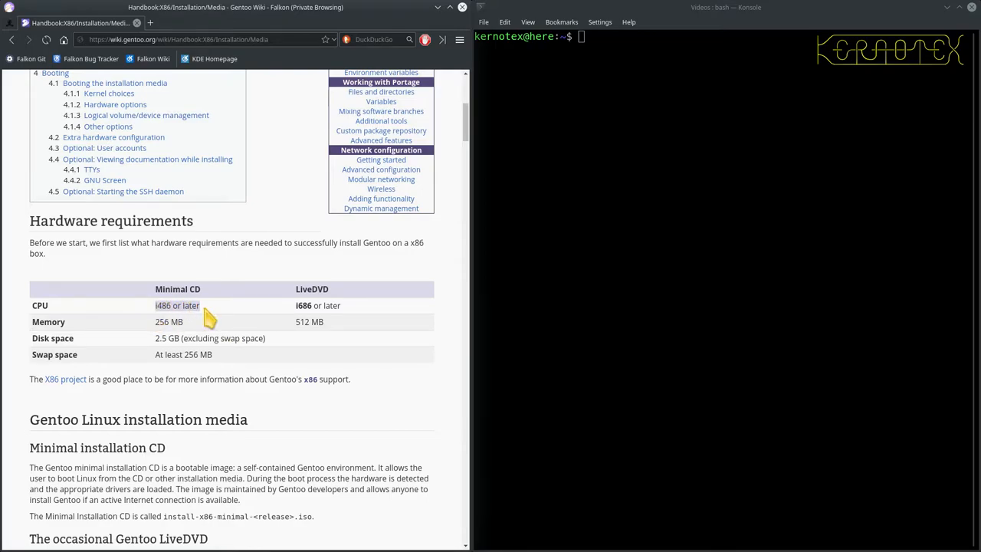
{"action": "mouse_move", "coordinate": [207, 322]}
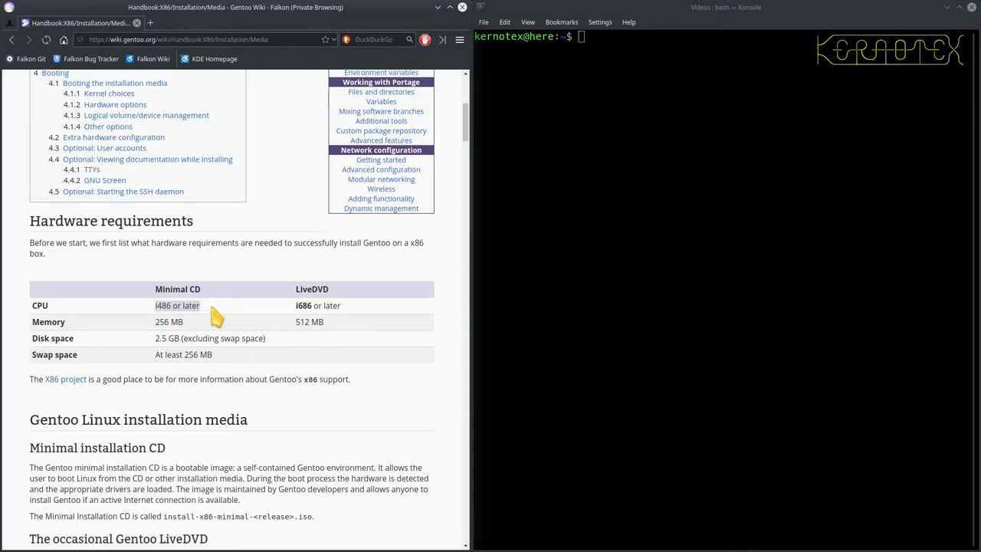
{"action": "mouse_move", "coordinate": [179, 320]}
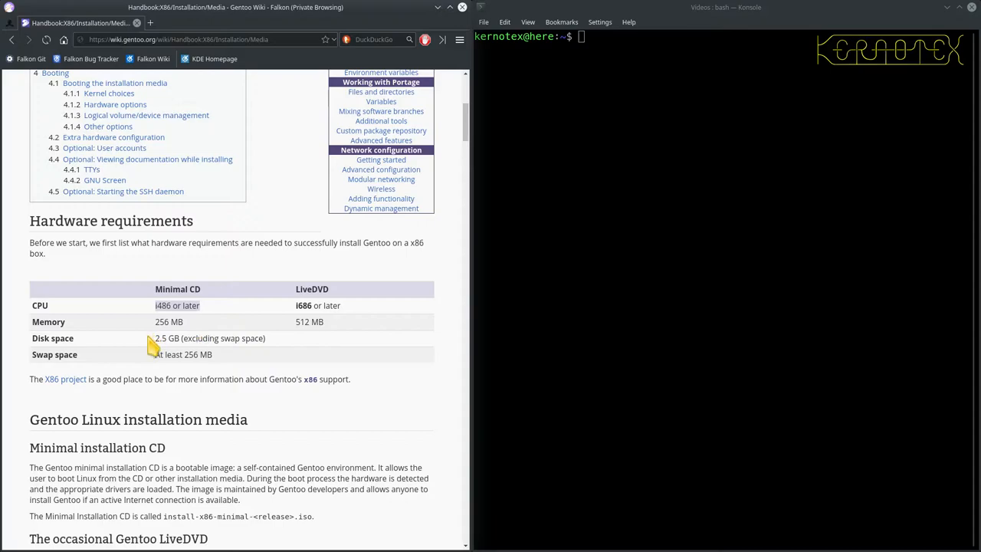
{"action": "mouse_move", "coordinate": [213, 338]}
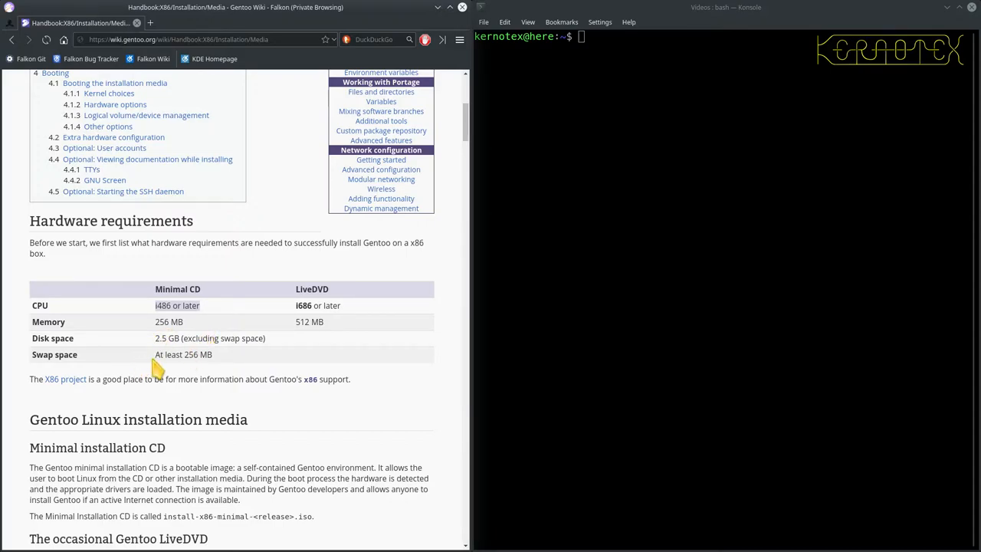
{"action": "mouse_move", "coordinate": [166, 361]}
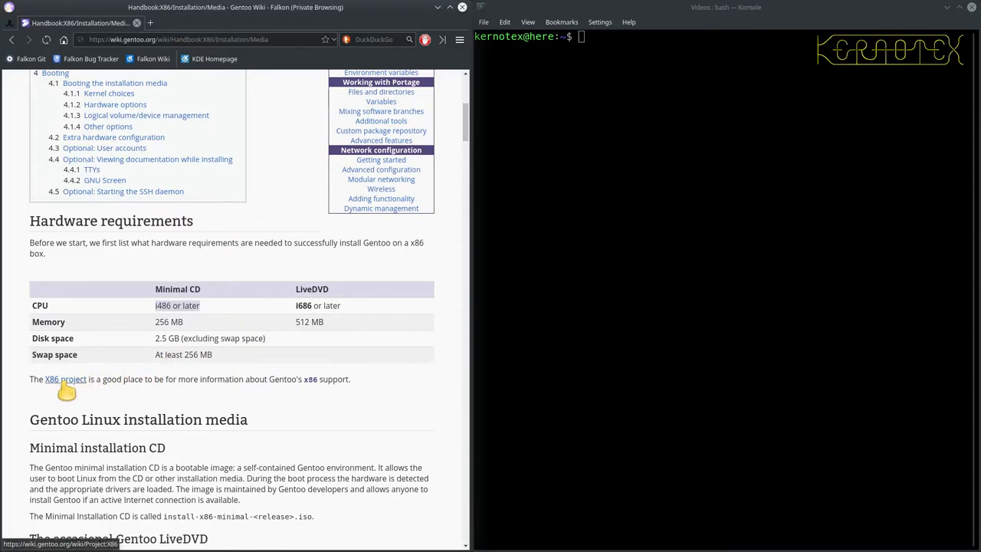
{"action": "mouse_move", "coordinate": [66, 379]}
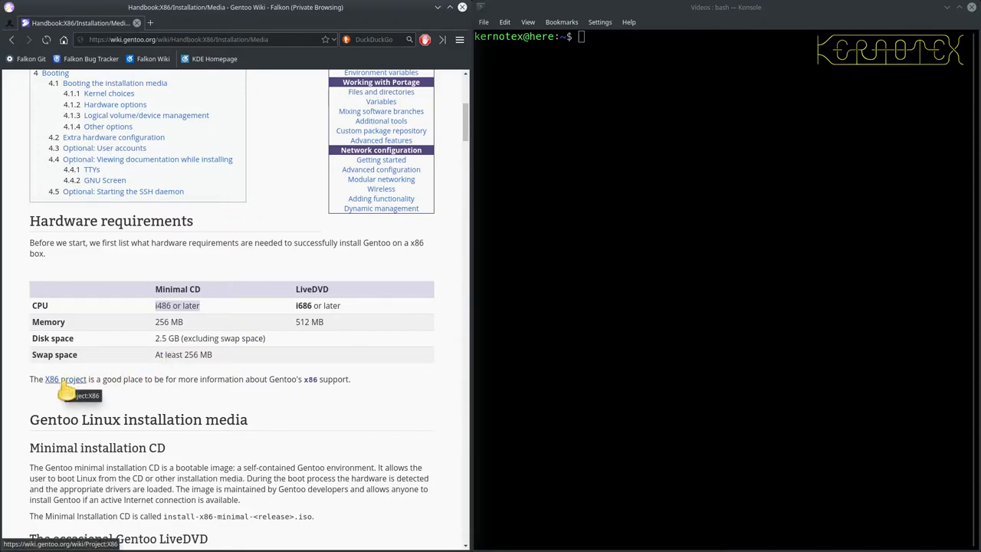
{"action": "left_click", "coordinate": [65, 379]}
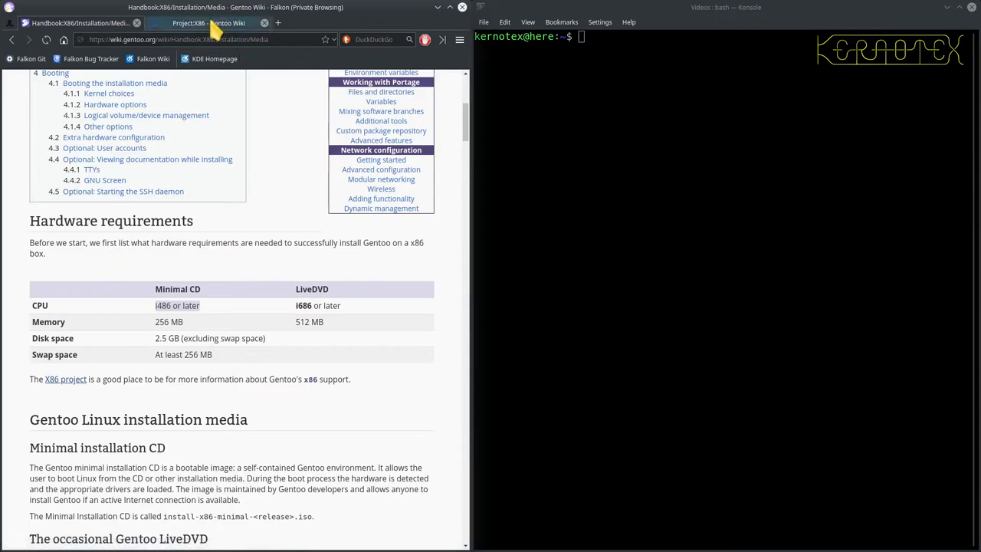
{"action": "left_click", "coordinate": [206, 23]}
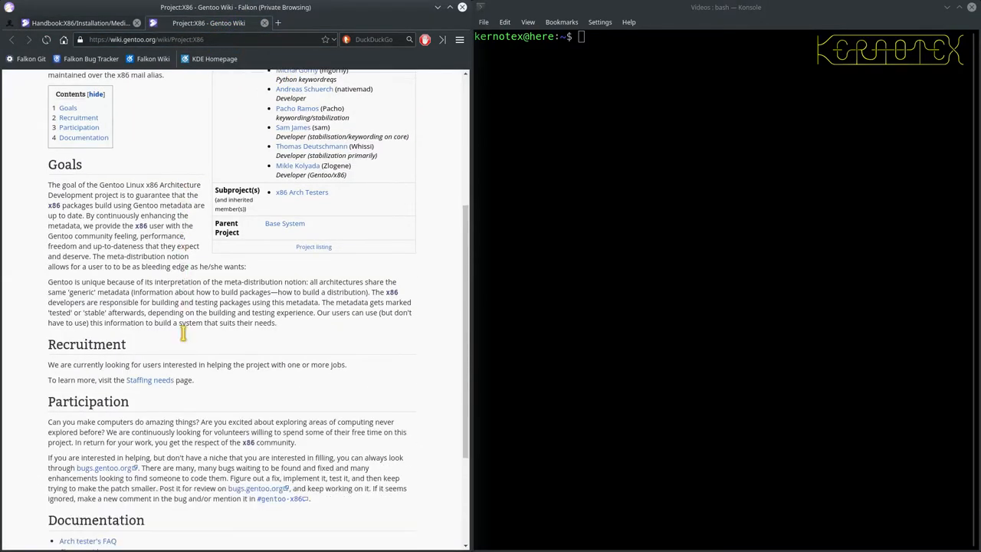
{"action": "mouse_move", "coordinate": [187, 343]}
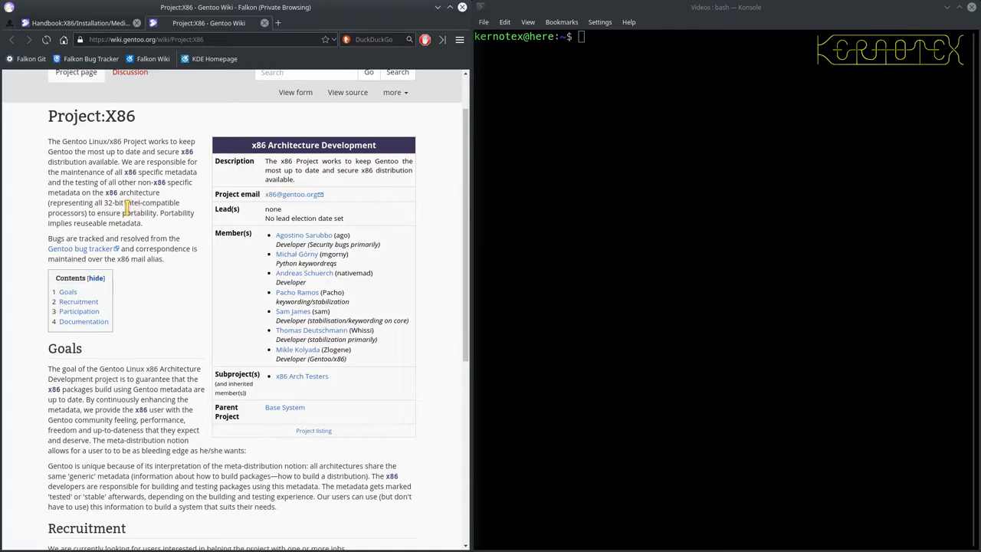
{"action": "mouse_move", "coordinate": [134, 299]}
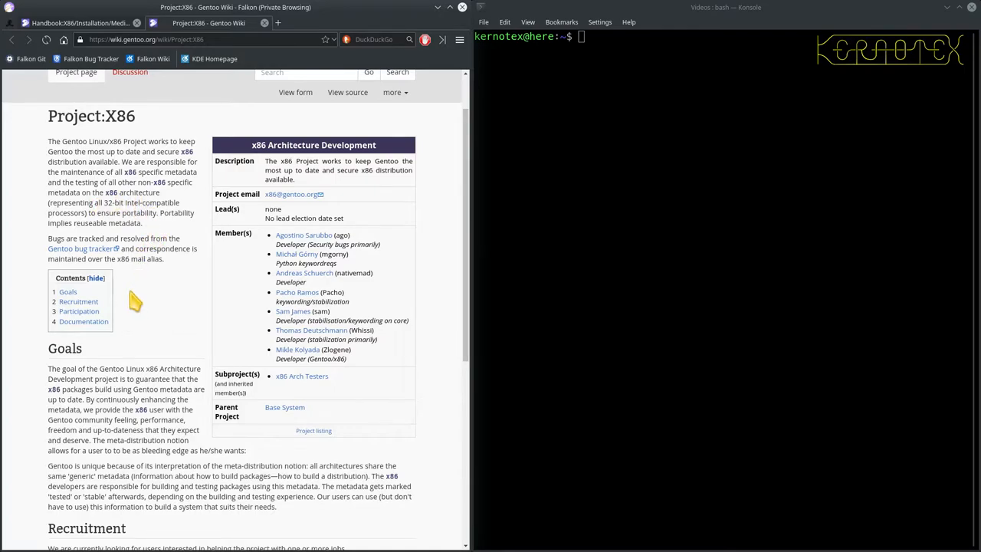
{"action": "scroll", "scroll_direction": "down", "scroll_amount": 3}
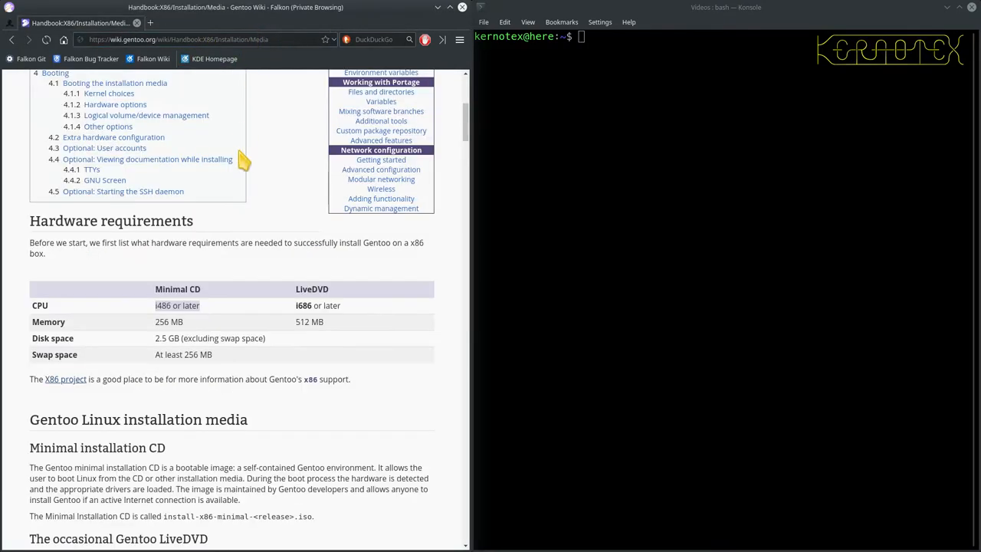
Read past Minimal installation CD and LiveDVD to 'What are stages then?' and the Downloading section.
{"action": "scroll", "scroll_direction": "down", "scroll_amount": 3}
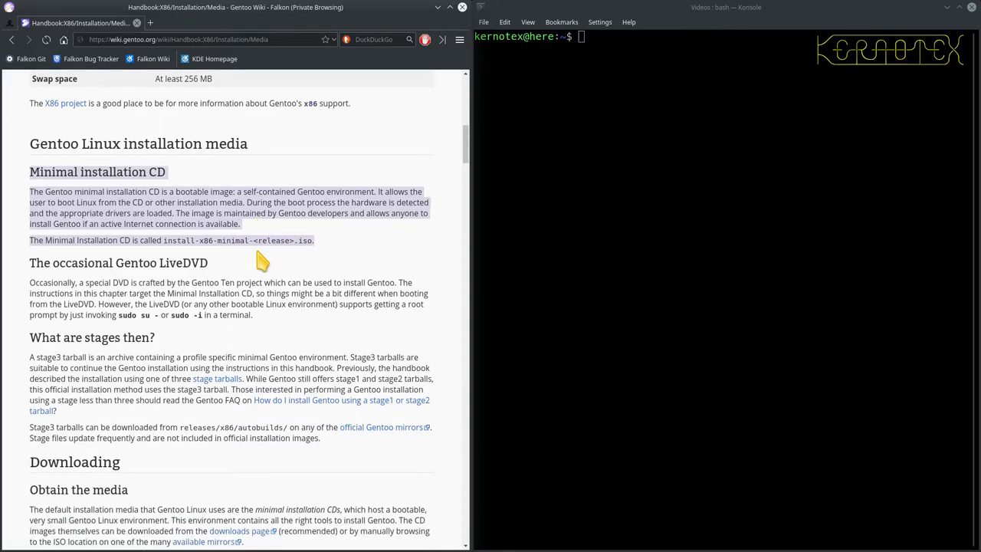
{"action": "scroll", "scroll_direction": "down", "scroll_amount": 3}
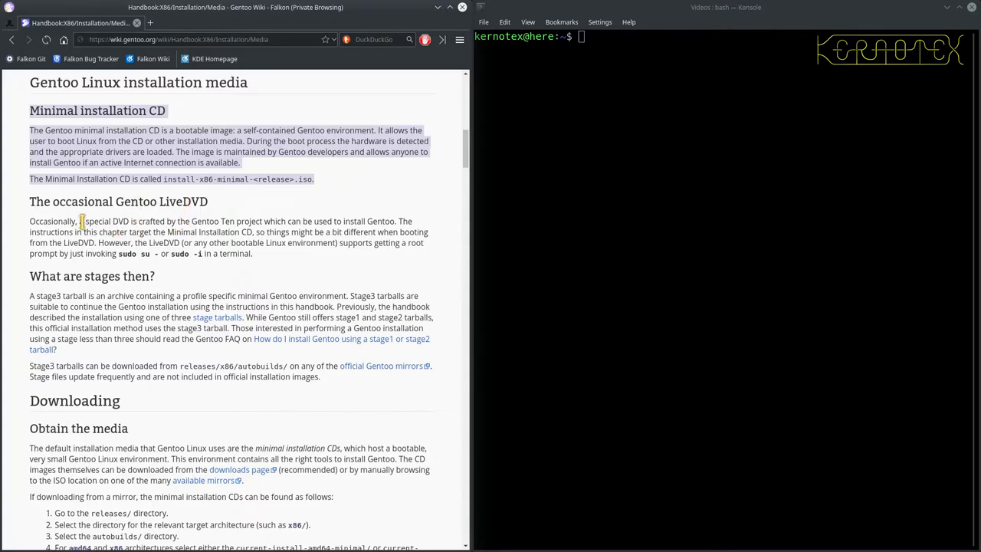
{"action": "scroll", "scroll_direction": "down", "scroll_amount": 3}
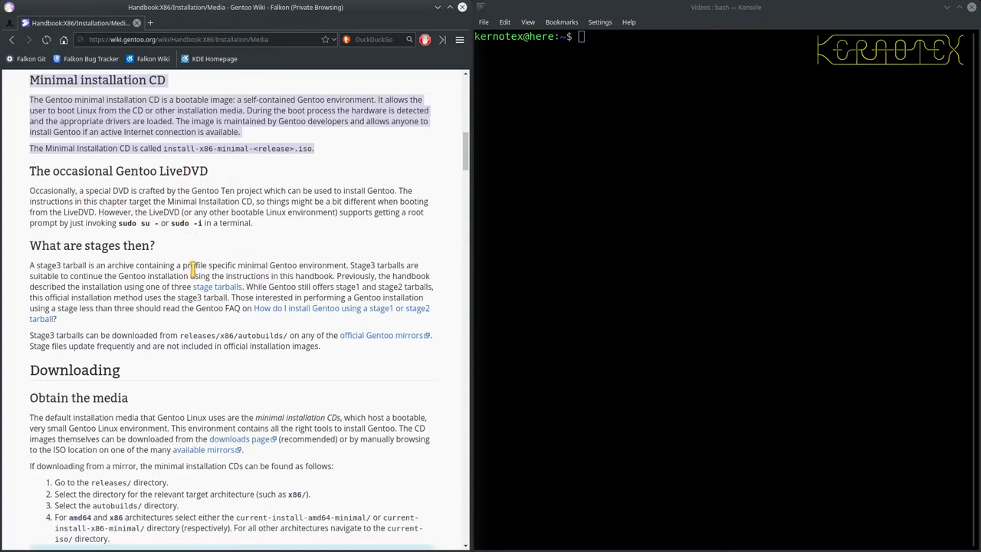
{"action": "scroll", "scroll_direction": "down", "scroll_amount": 3}
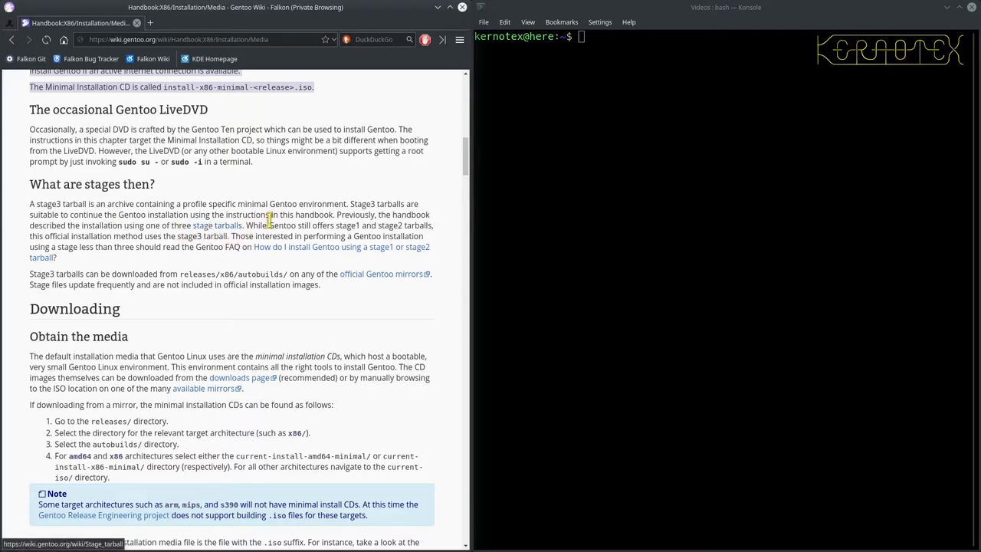
{"action": "mouse_move", "coordinate": [349, 205]}
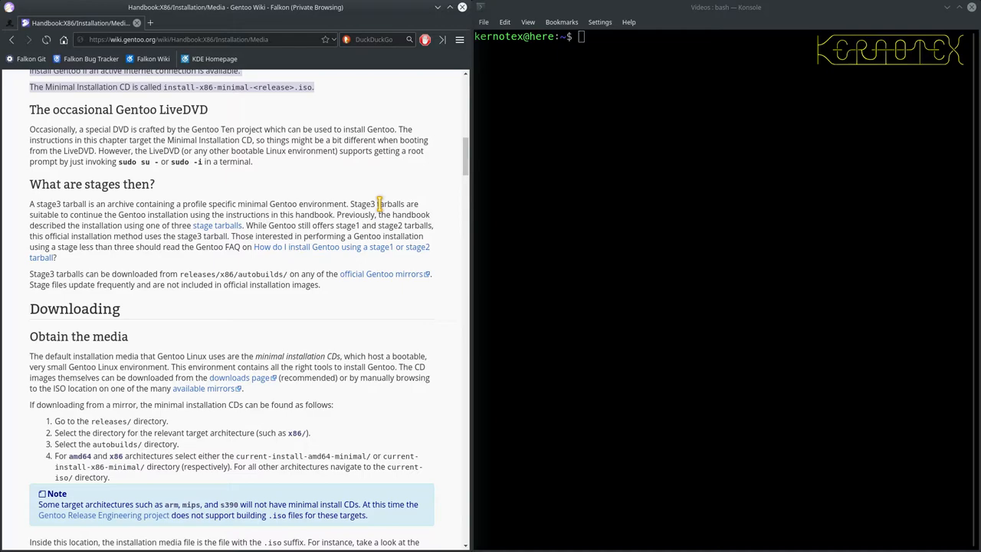
{"action": "mouse_move", "coordinate": [217, 232]}
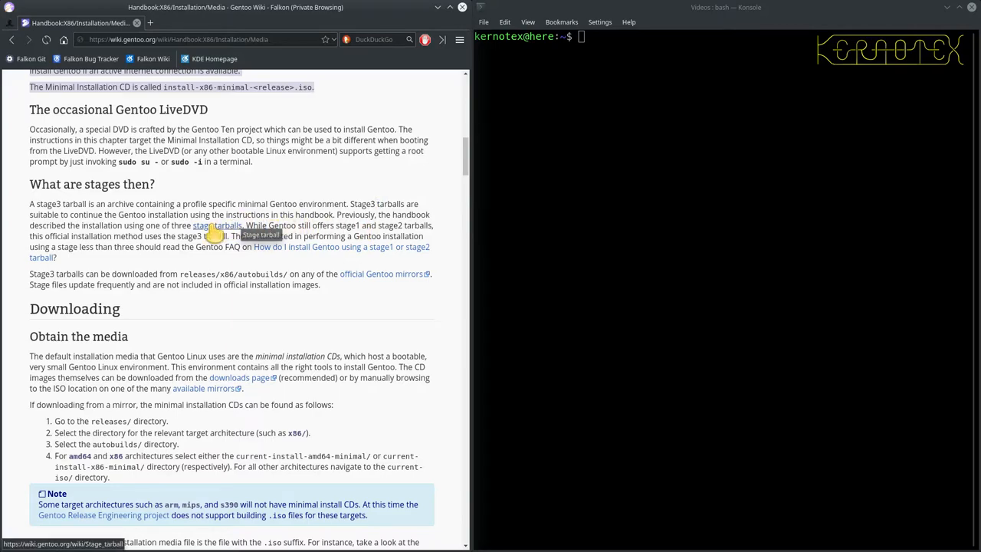
{"action": "mouse_move", "coordinate": [182, 264]}
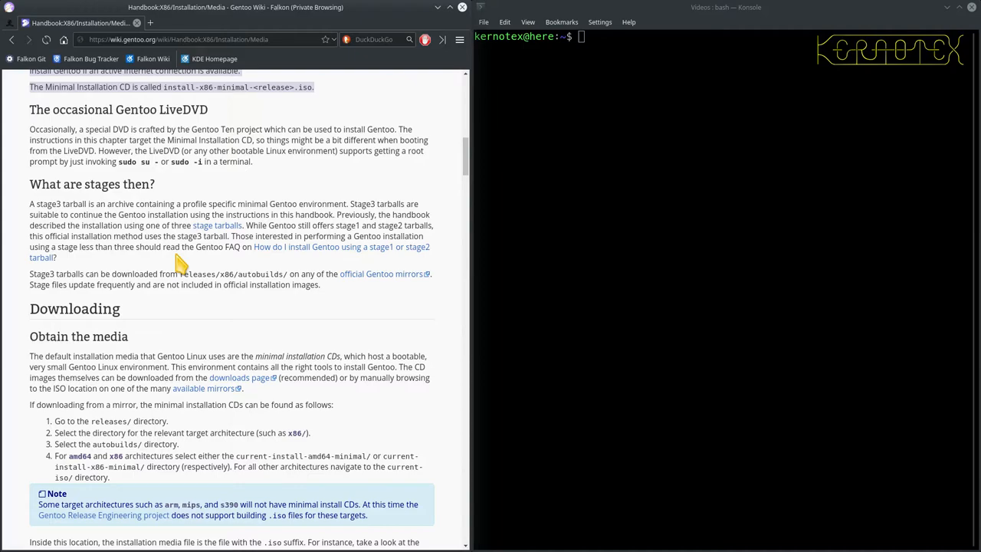
Read the Obtain the media instructions down to the example current-iso file listing.
{"action": "scroll", "scroll_direction": "down", "scroll_amount": 3}
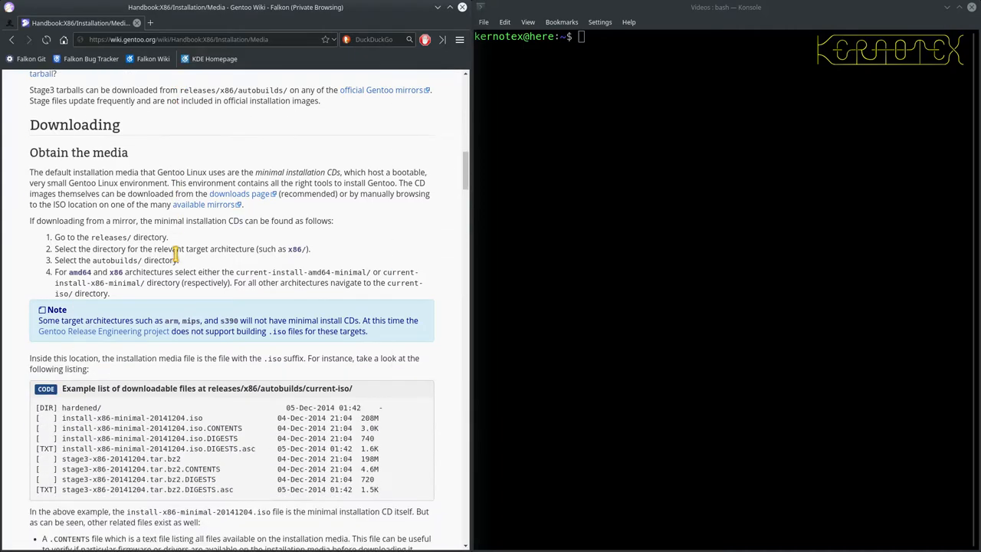
{"action": "scroll", "scroll_direction": "down", "scroll_amount": 3}
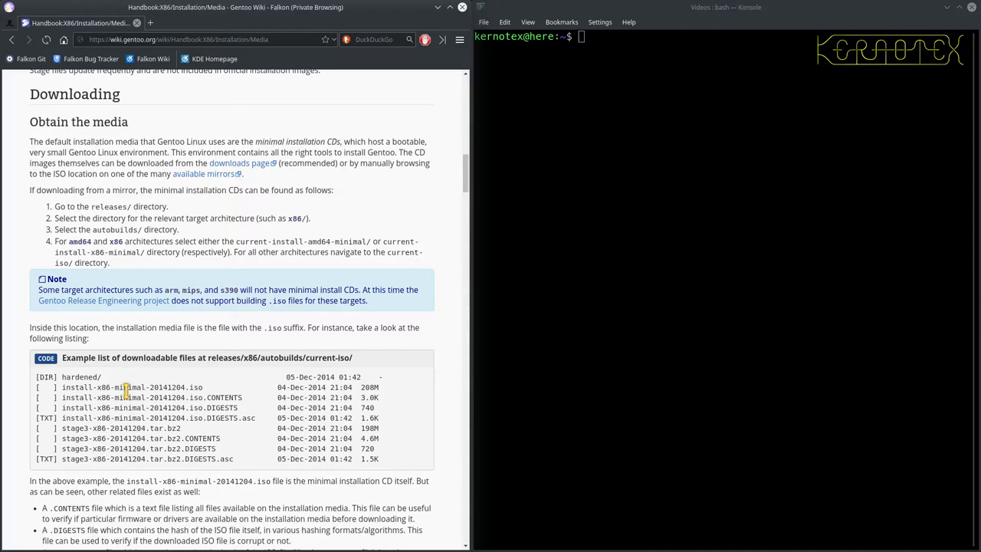
{"action": "mouse_move", "coordinate": [169, 211]}
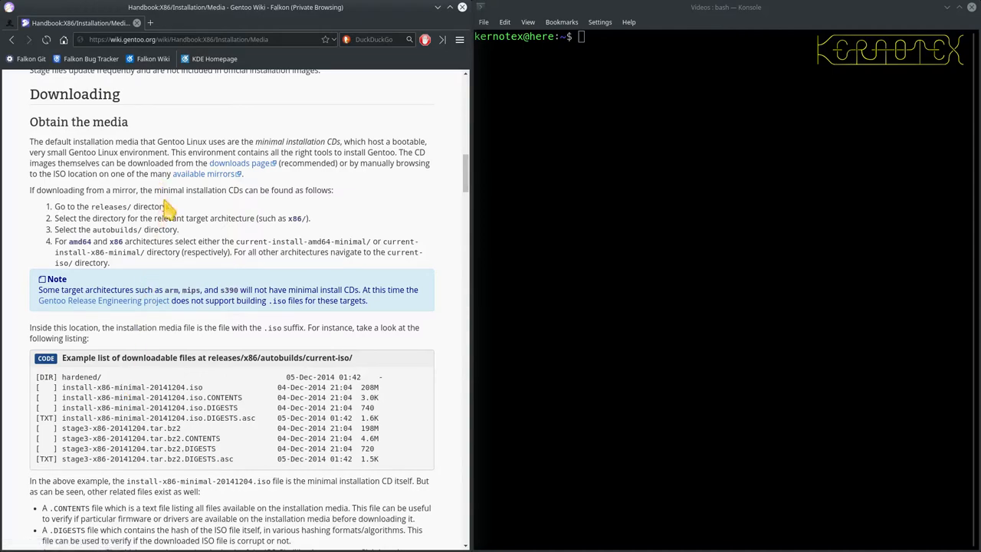
{"action": "mouse_move", "coordinate": [190, 253]}
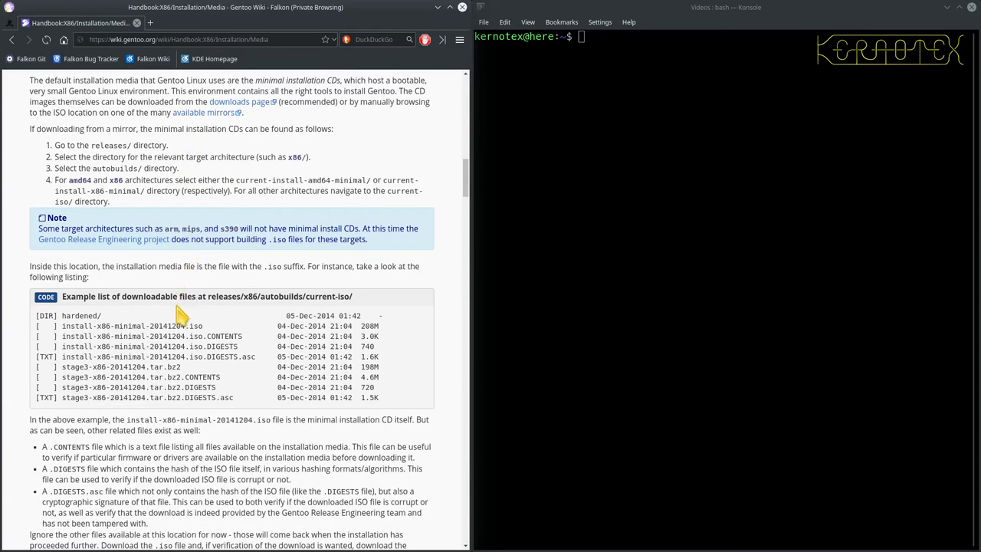
{"action": "mouse_move", "coordinate": [192, 356]}
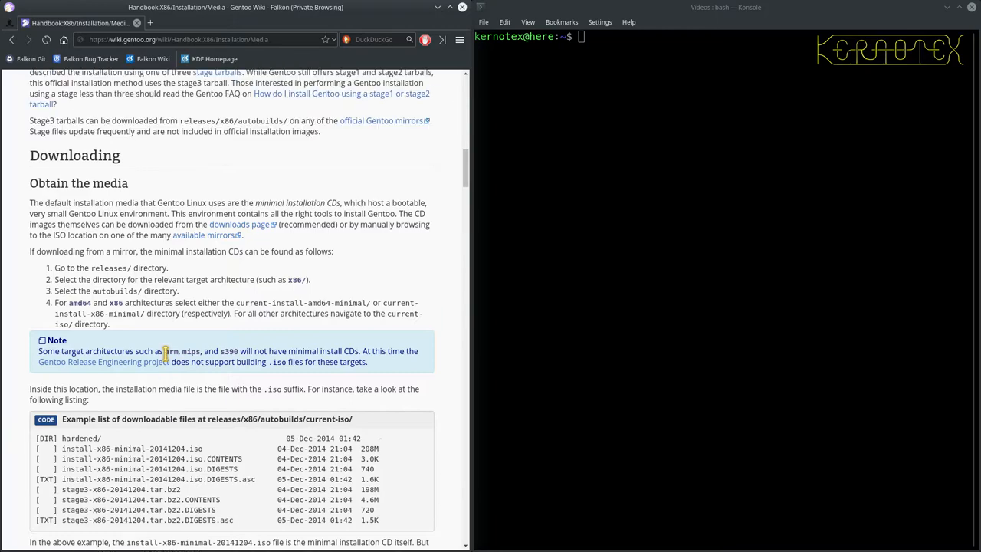
{"action": "mouse_move", "coordinate": [242, 229]}
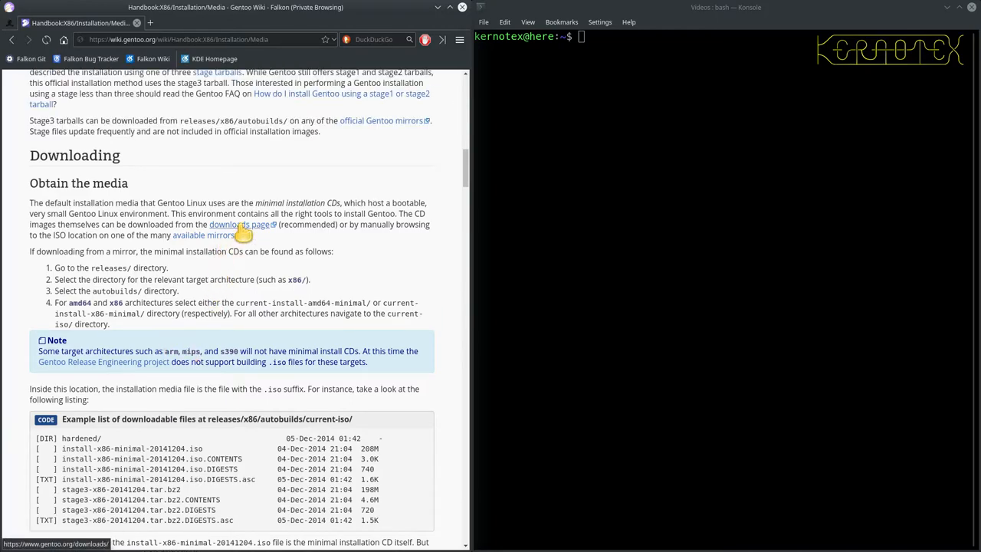
Open Gentoo's downloads page in a new tab and scroll to the x86 boot media and stage archives.
{"action": "left_click", "coordinate": [238, 224]}
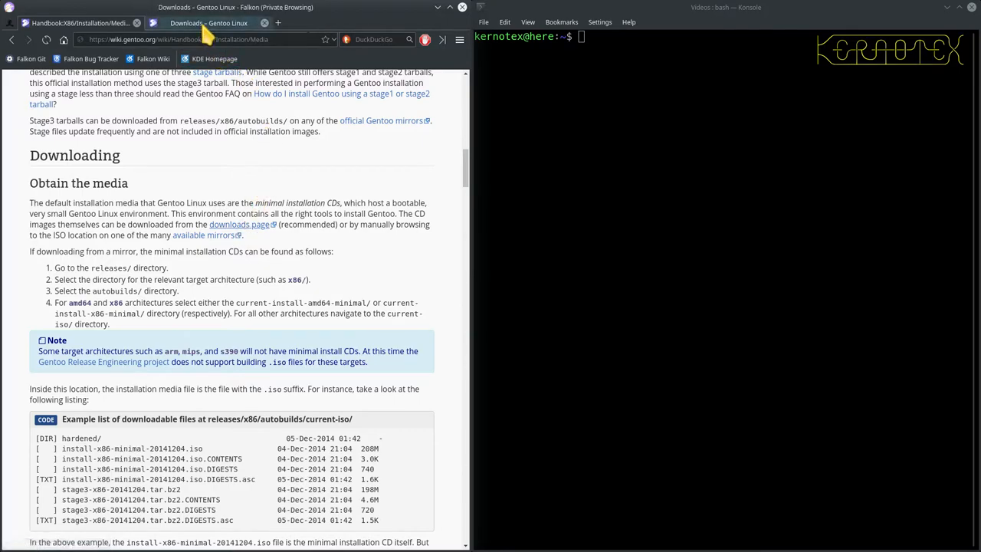
{"action": "left_click", "coordinate": [209, 22]}
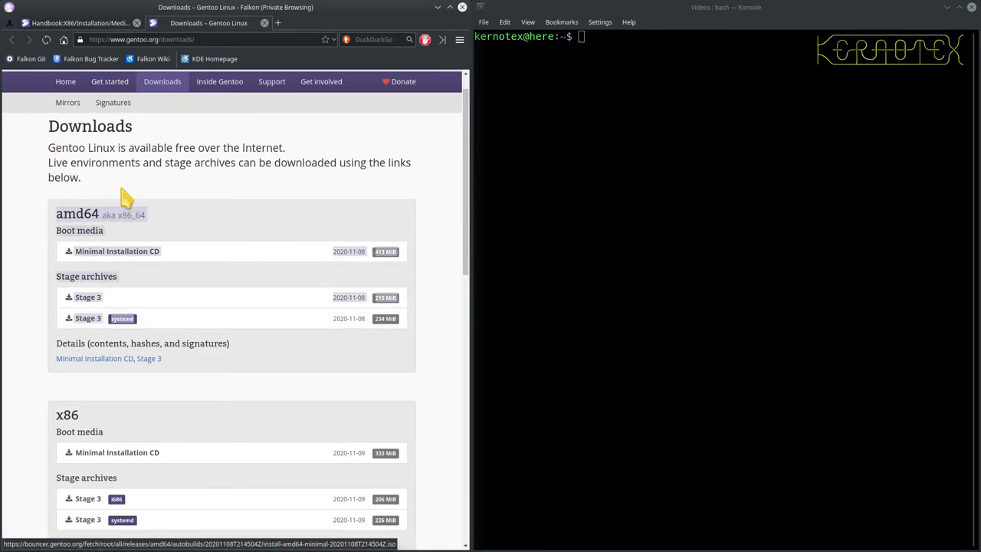
{"action": "scroll", "scroll_direction": "down", "scroll_amount": 3}
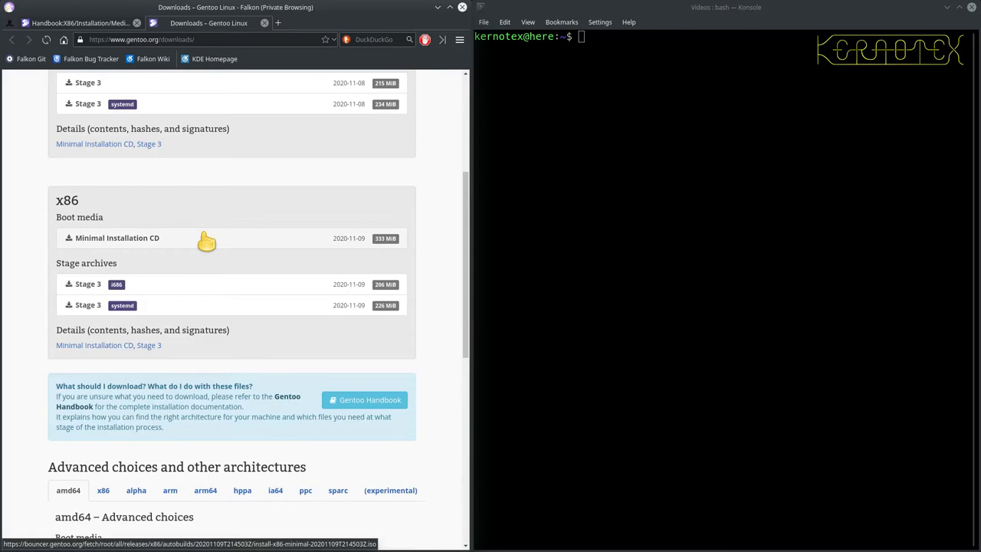
{"action": "mouse_move", "coordinate": [135, 257]}
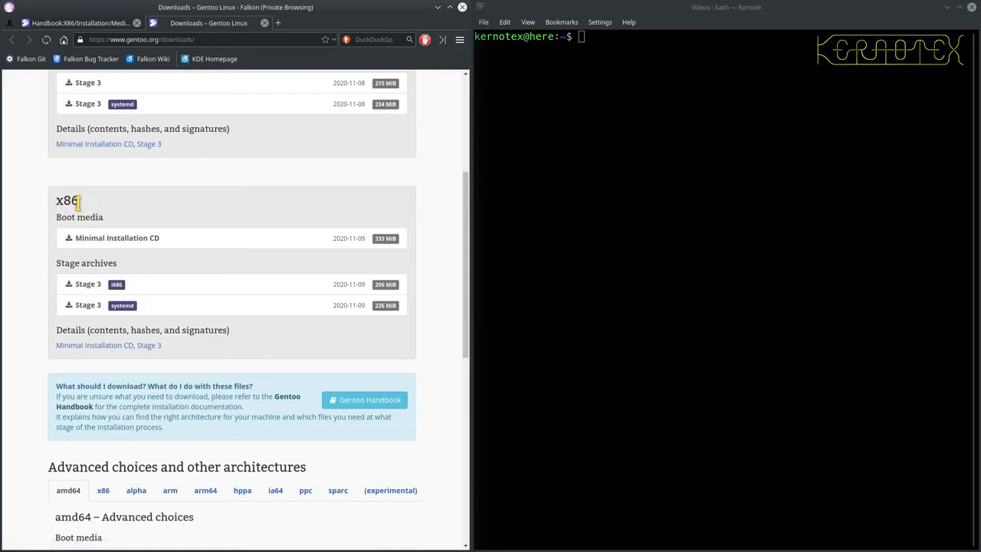
{"action": "mouse_move", "coordinate": [118, 237]}
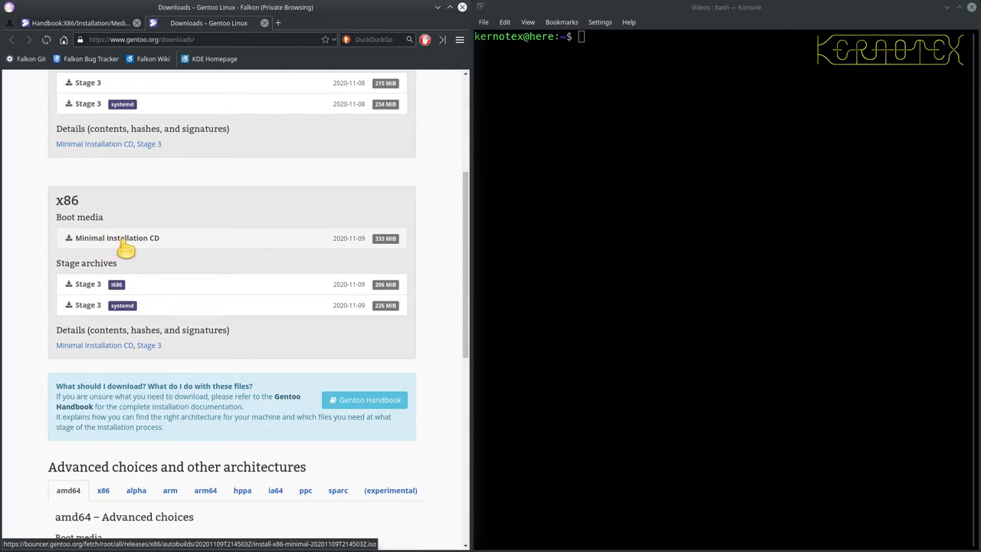
{"action": "mouse_move", "coordinate": [106, 263]}
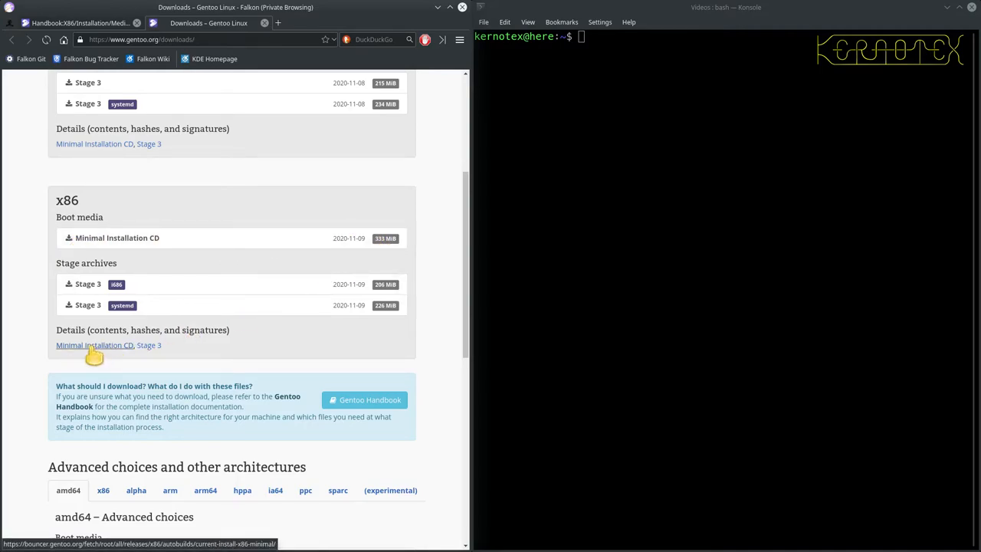
{"action": "mouse_move", "coordinate": [108, 354]}
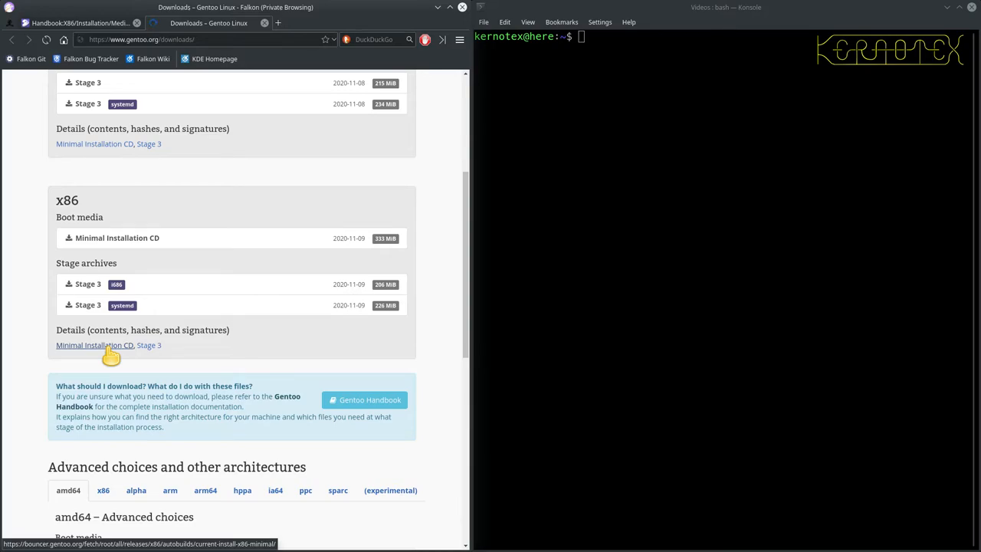
Open the x86 Minimal Installation CD details, reaching the OSUOSL current-install-x86-minimal directory listing.
{"action": "left_click", "coordinate": [95, 345]}
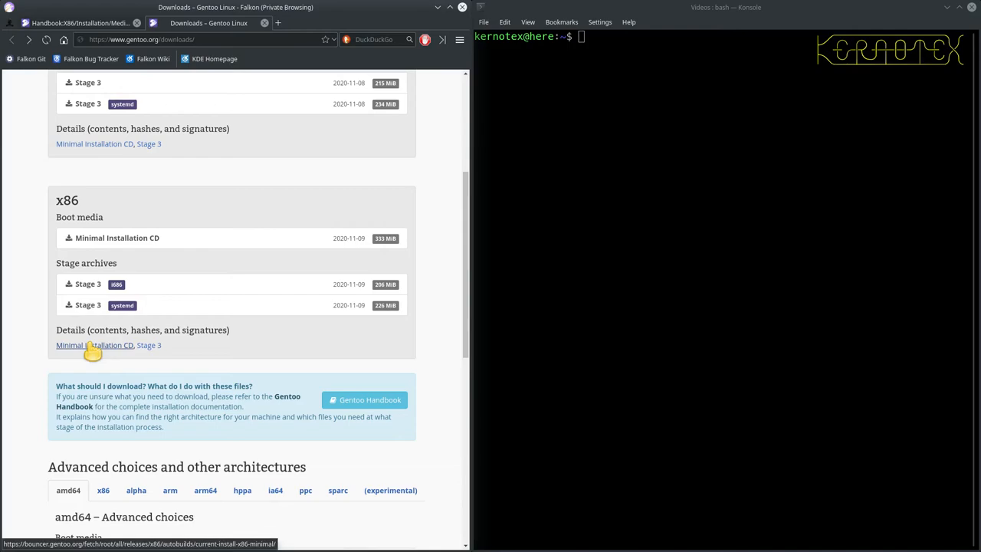
{"action": "left_click", "coordinate": [94, 345]}
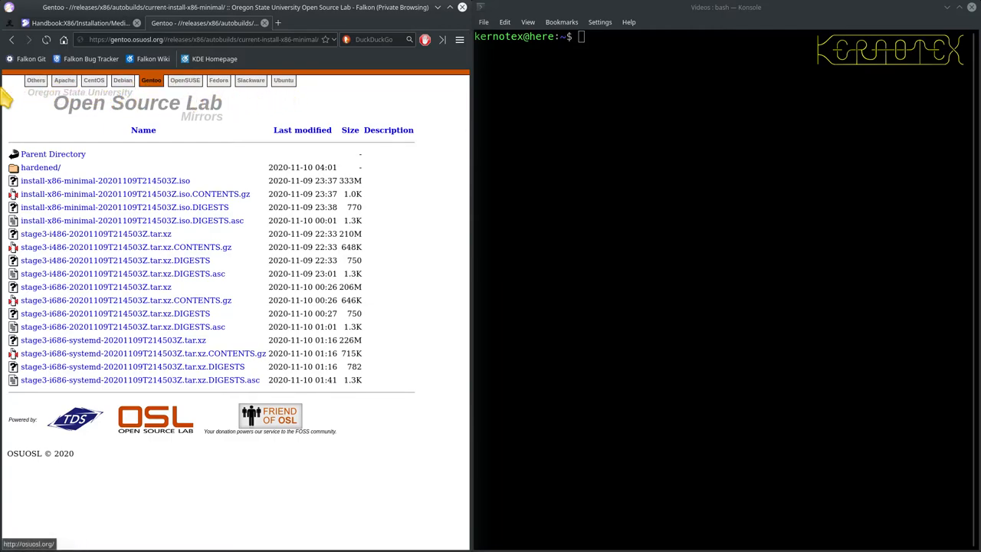
{"action": "mouse_move", "coordinate": [26, 112]}
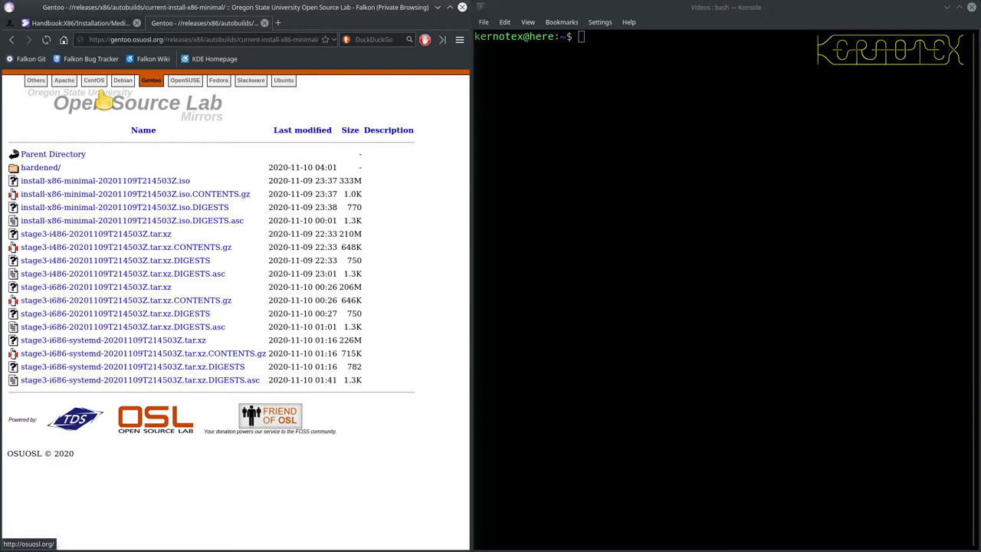
{"action": "mouse_move", "coordinate": [291, 180]}
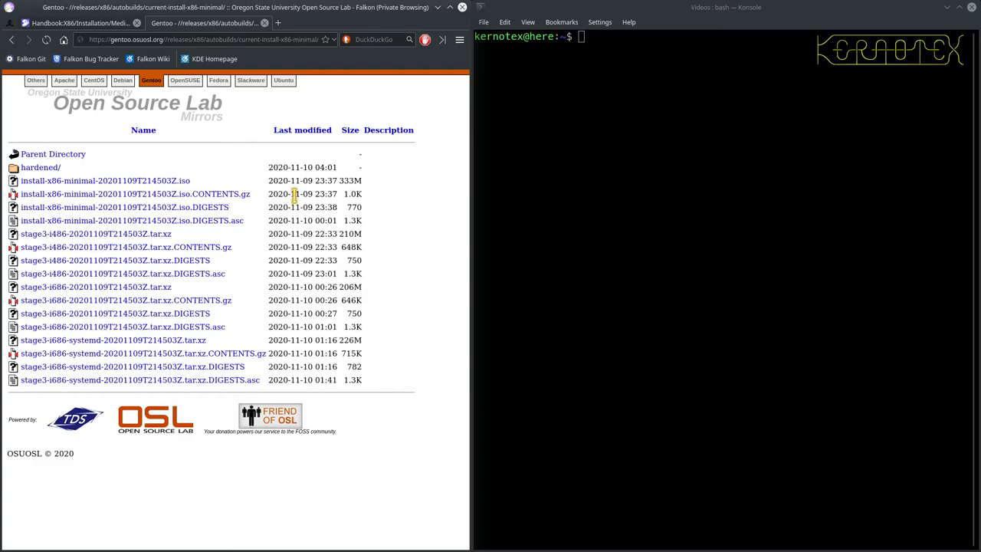
{"action": "mouse_move", "coordinate": [249, 246]}
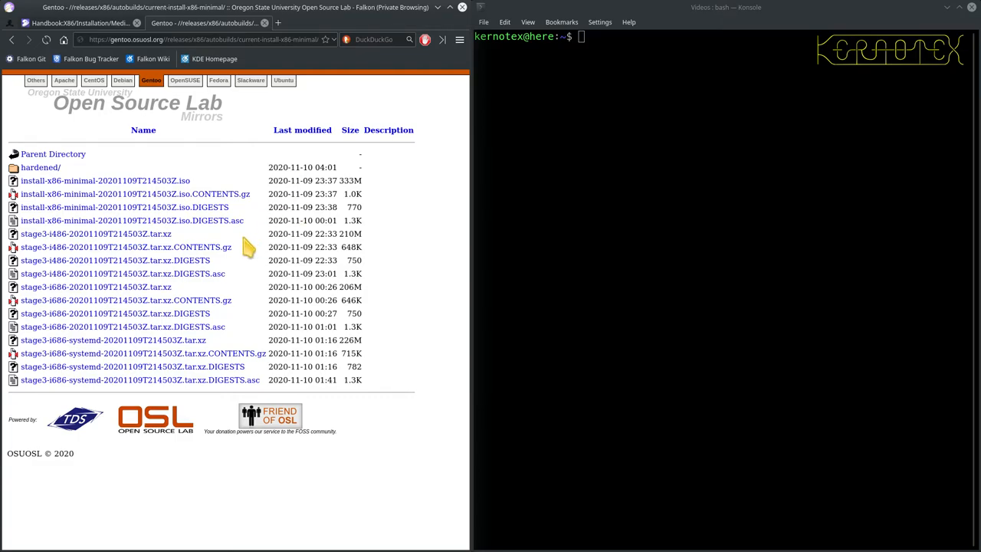
{"action": "mouse_move", "coordinate": [242, 253]}
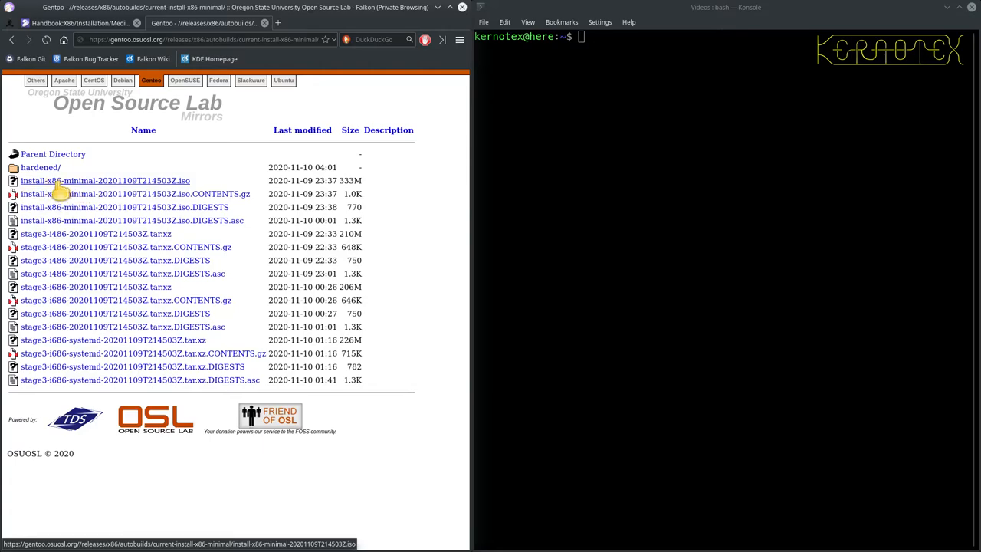
{"action": "mouse_move", "coordinate": [58, 191]}
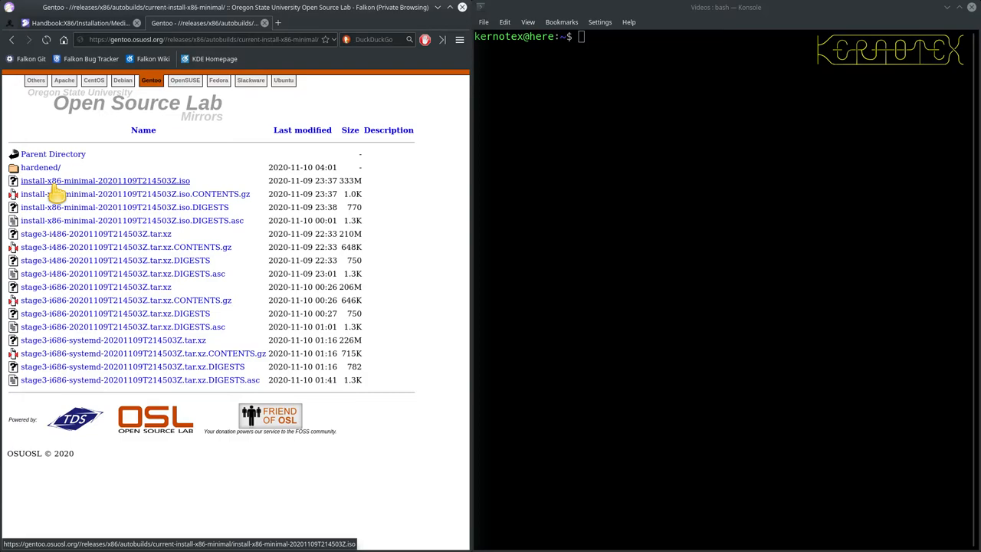
{"action": "mouse_move", "coordinate": [92, 190]}
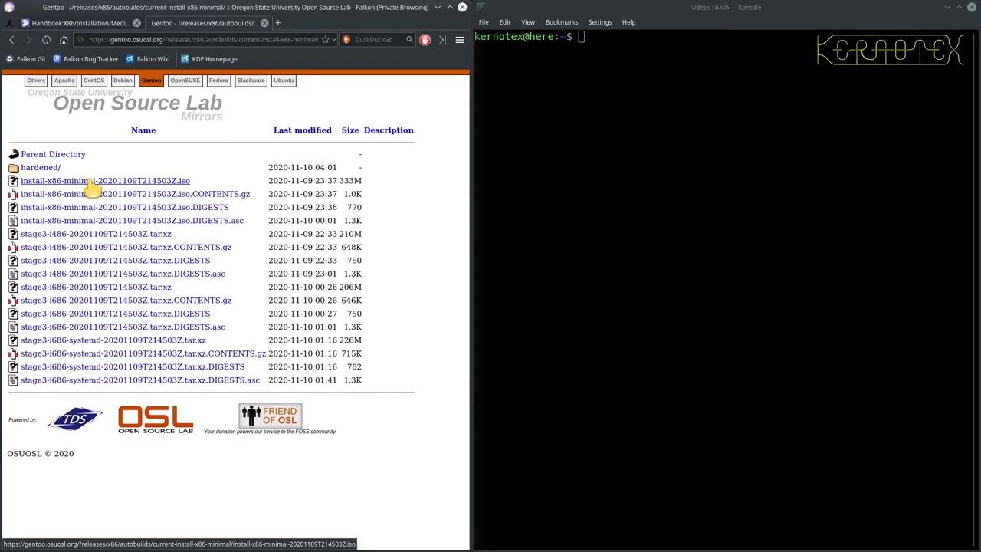
{"action": "mouse_move", "coordinate": [180, 186]}
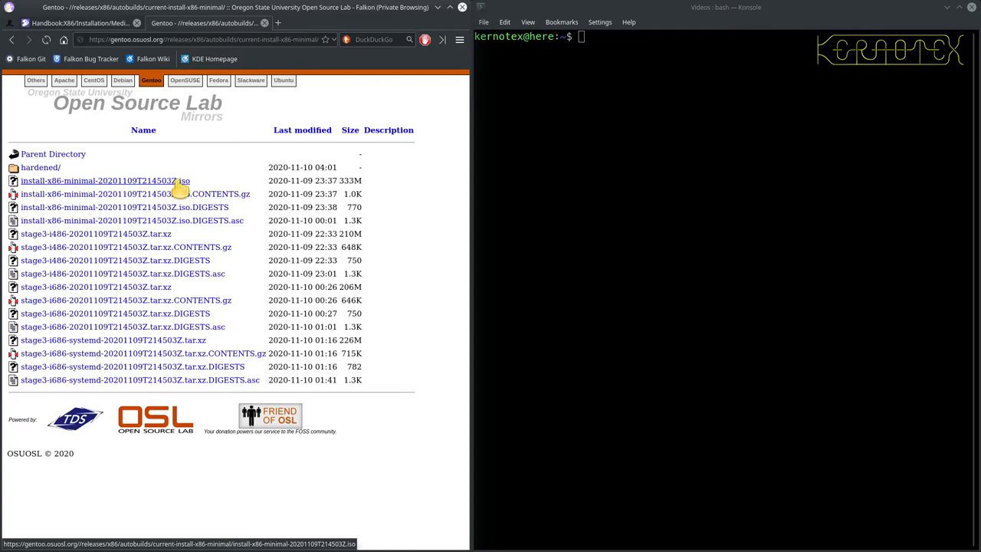
{"action": "mouse_move", "coordinate": [158, 213]}
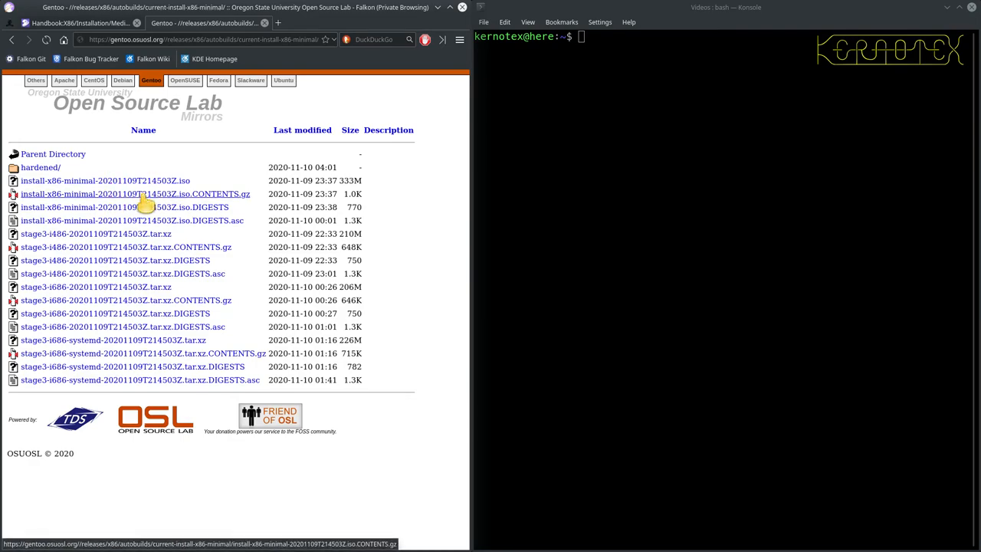
{"action": "mouse_move", "coordinate": [124, 206]}
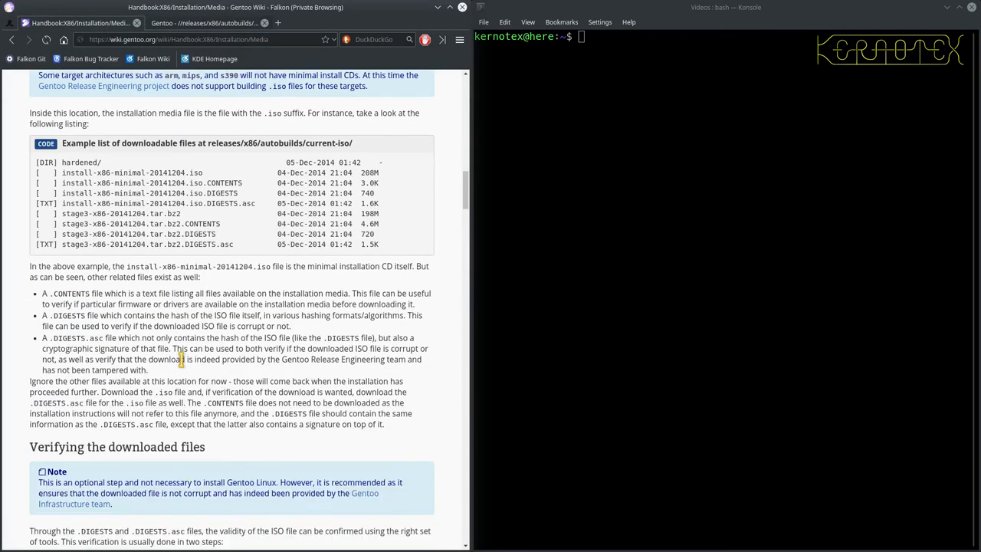
Read through Verifying the downloaded files and Burning a disk into Booting the installation media.
{"action": "scroll", "scroll_direction": "down", "scroll_amount": 3}
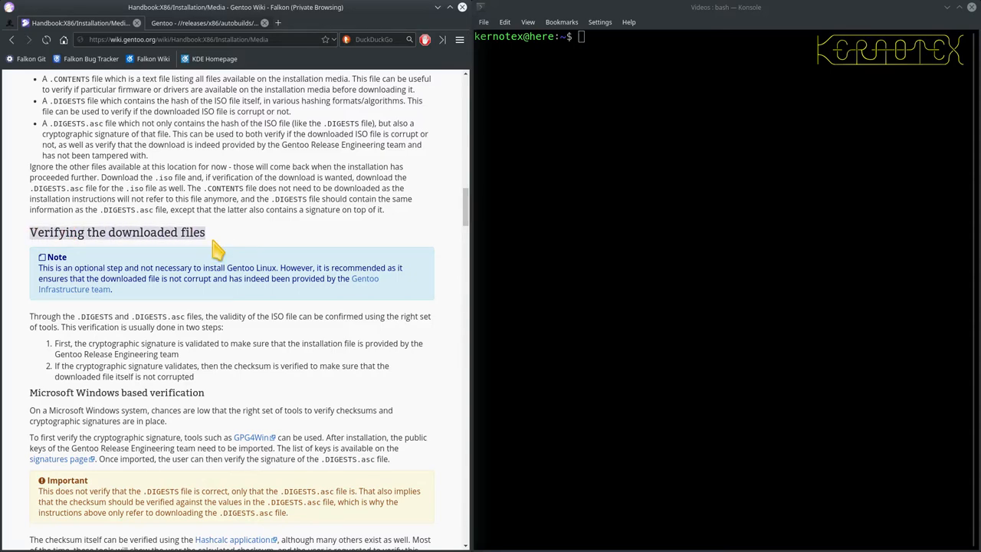
{"action": "scroll", "scroll_direction": "down", "scroll_amount": 3}
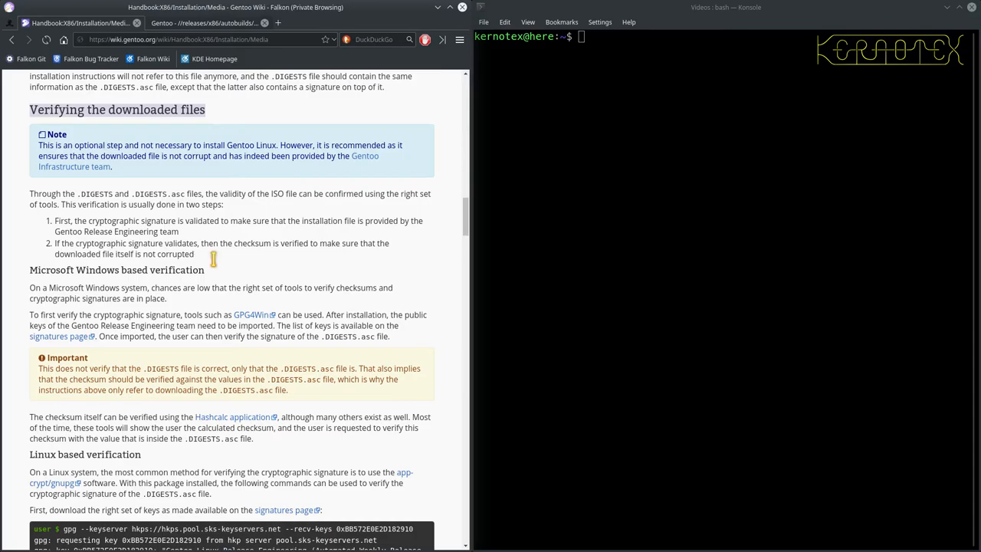
{"action": "scroll", "scroll_direction": "down", "scroll_amount": 3}
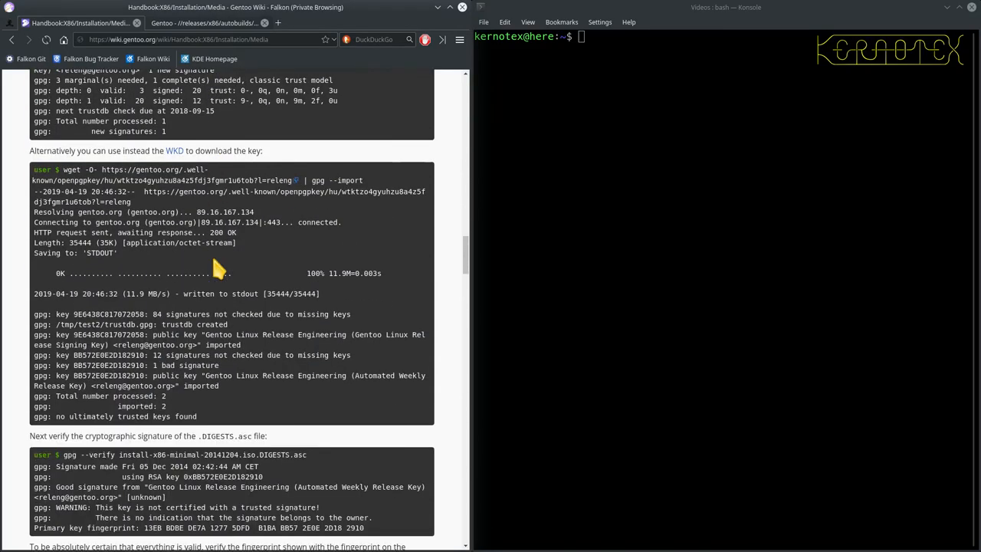
{"action": "scroll", "scroll_direction": "down", "scroll_amount": 3}
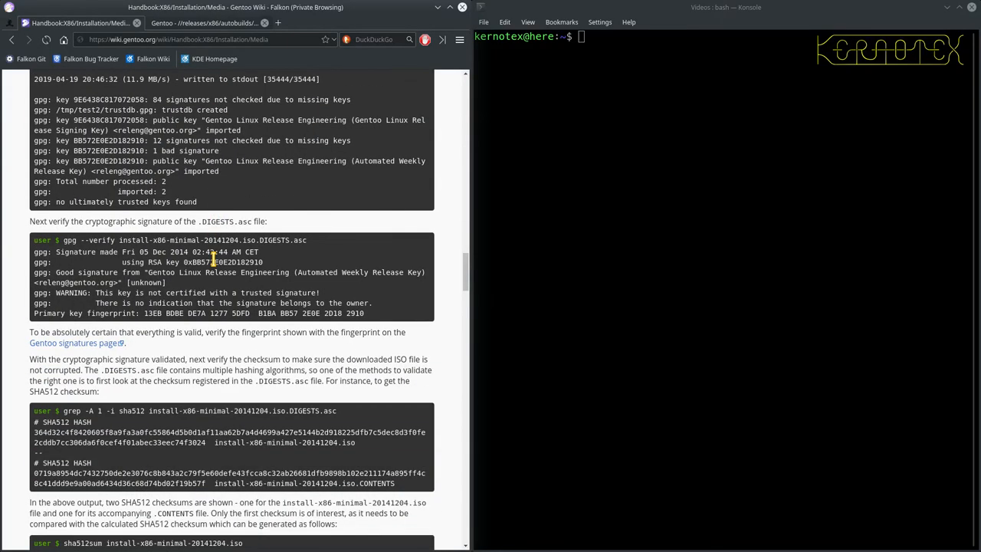
{"action": "scroll", "scroll_direction": "down", "scroll_amount": 3}
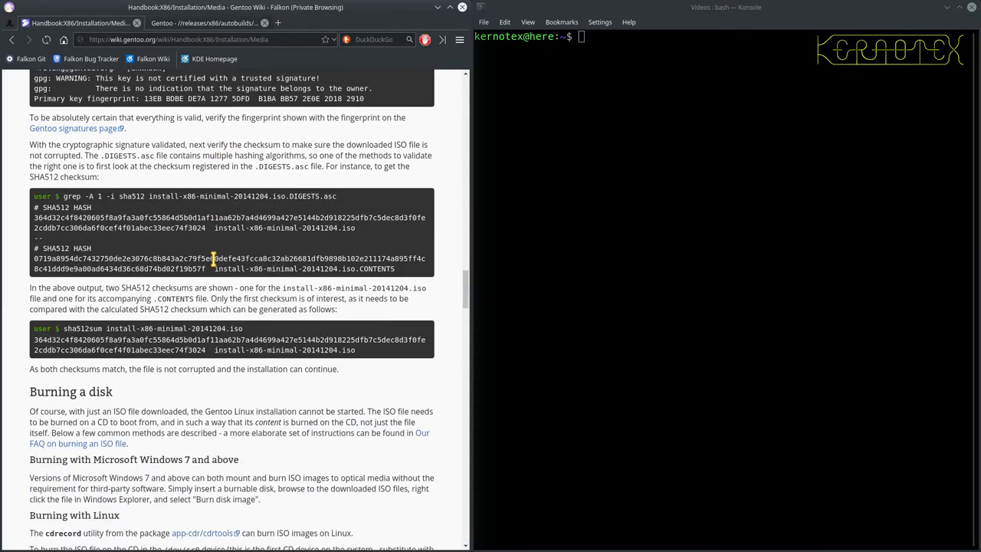
{"action": "scroll", "scroll_direction": "down", "scroll_amount": 3}
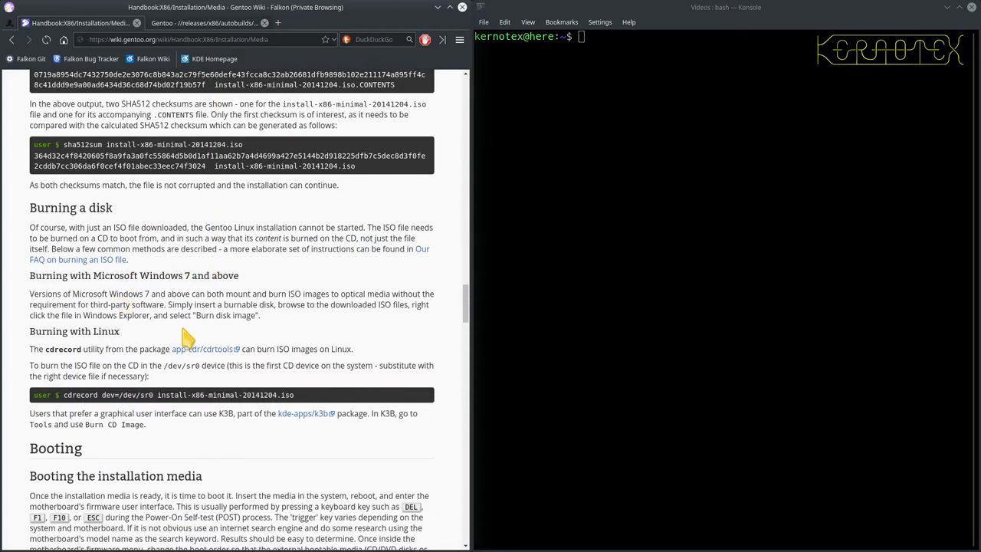
{"action": "mouse_move", "coordinate": [157, 294]}
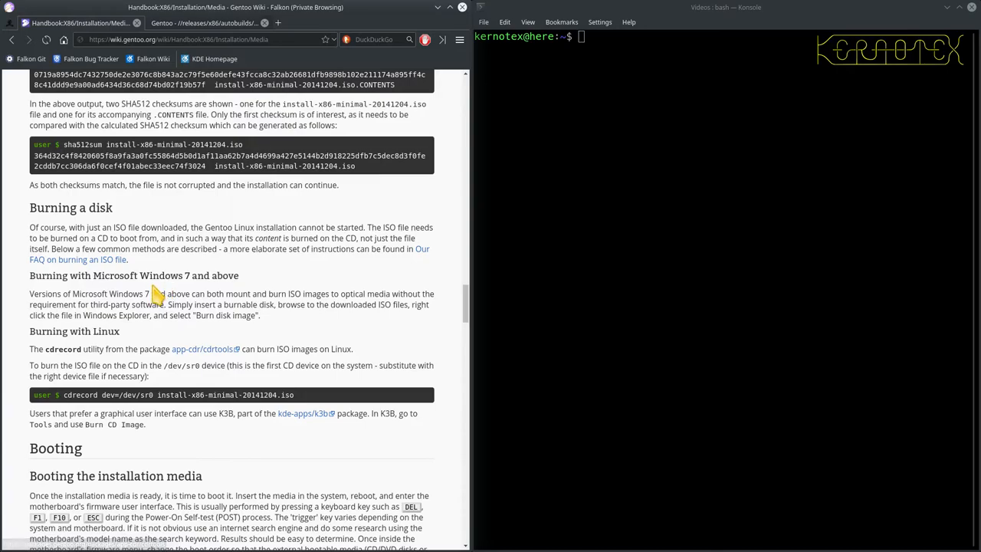
{"action": "scroll", "scroll_direction": "down", "scroll_amount": 3}
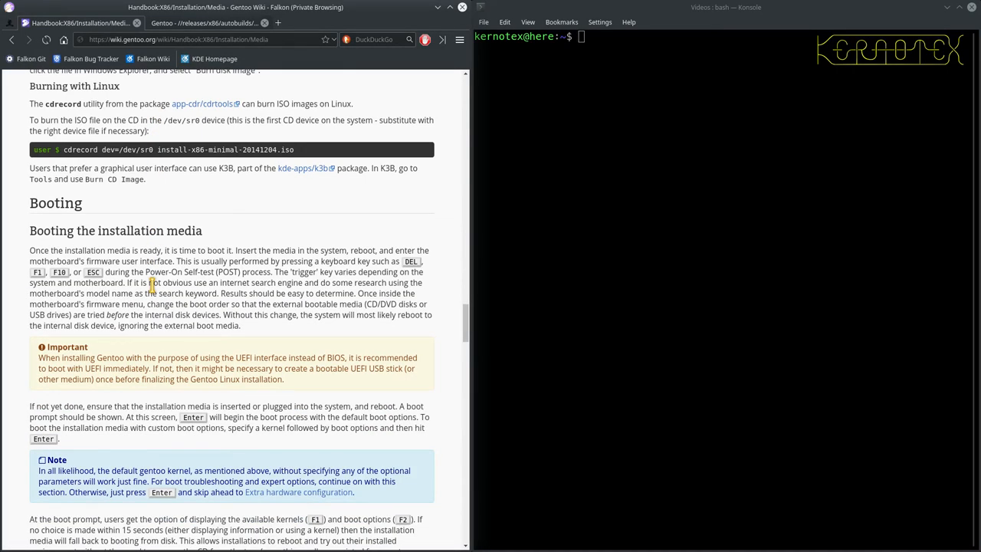
{"action": "mouse_move", "coordinate": [134, 197]}
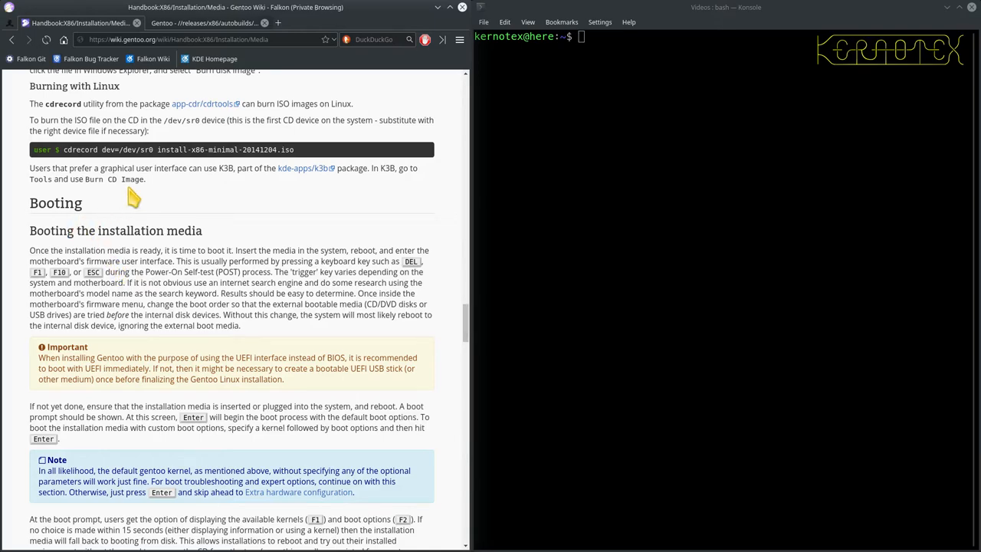
{"action": "mouse_move", "coordinate": [242, 186]}
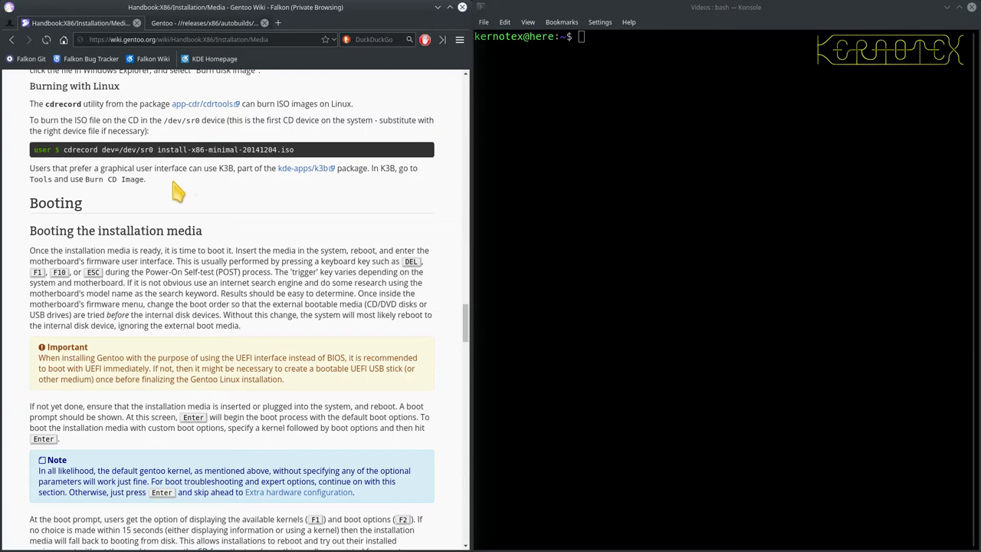
{"action": "mouse_move", "coordinate": [104, 107]}
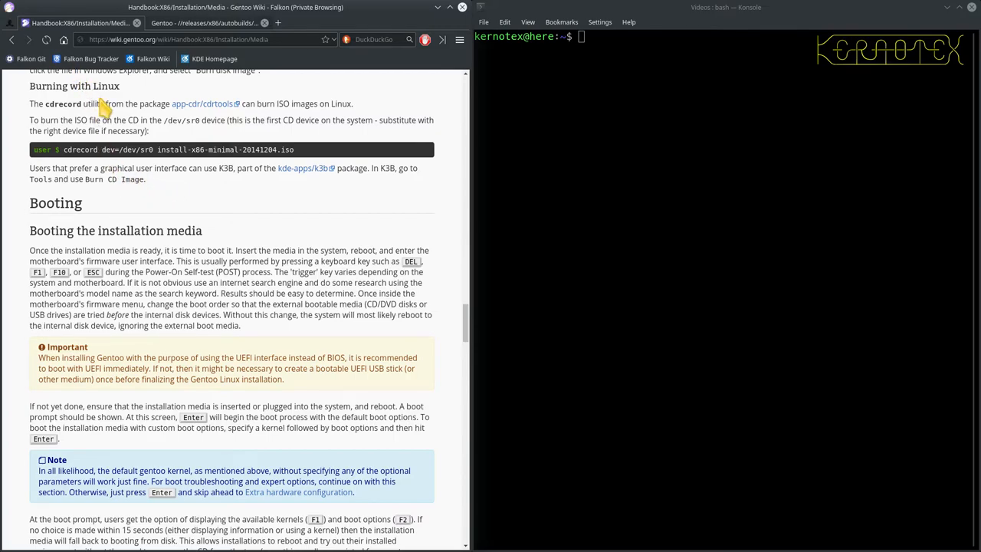
{"action": "mouse_move", "coordinate": [118, 106]}
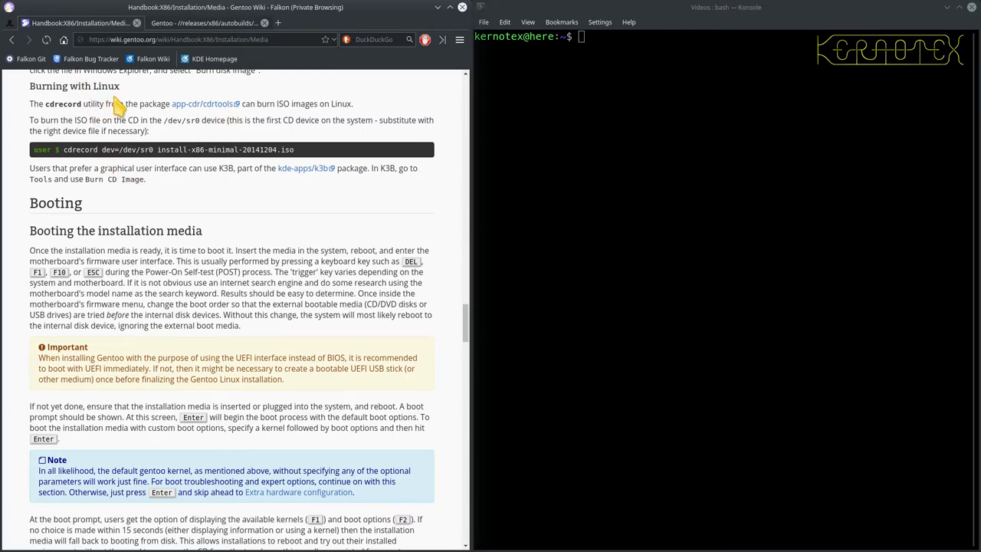
{"action": "scroll", "scroll_direction": "down", "scroll_amount": 3}
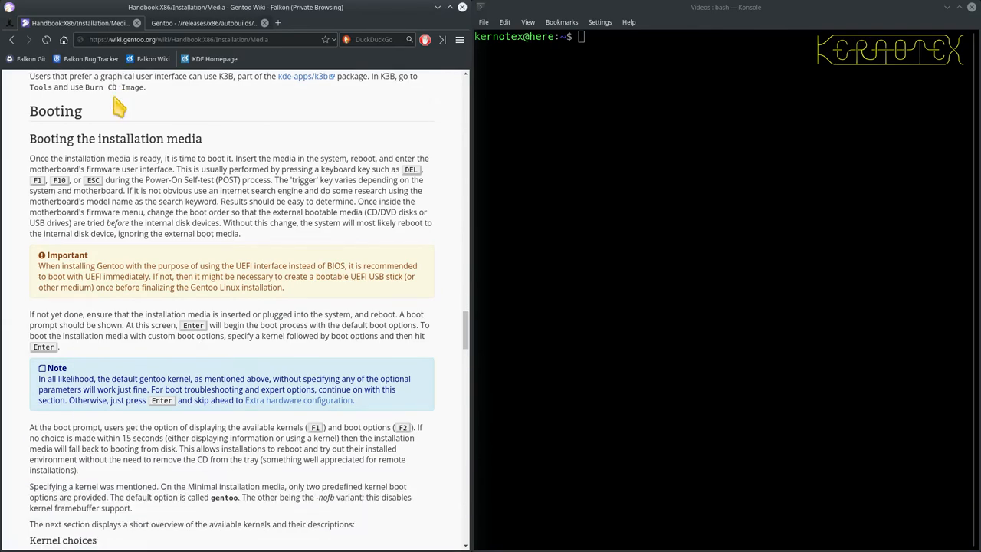
{"action": "mouse_move", "coordinate": [100, 129]}
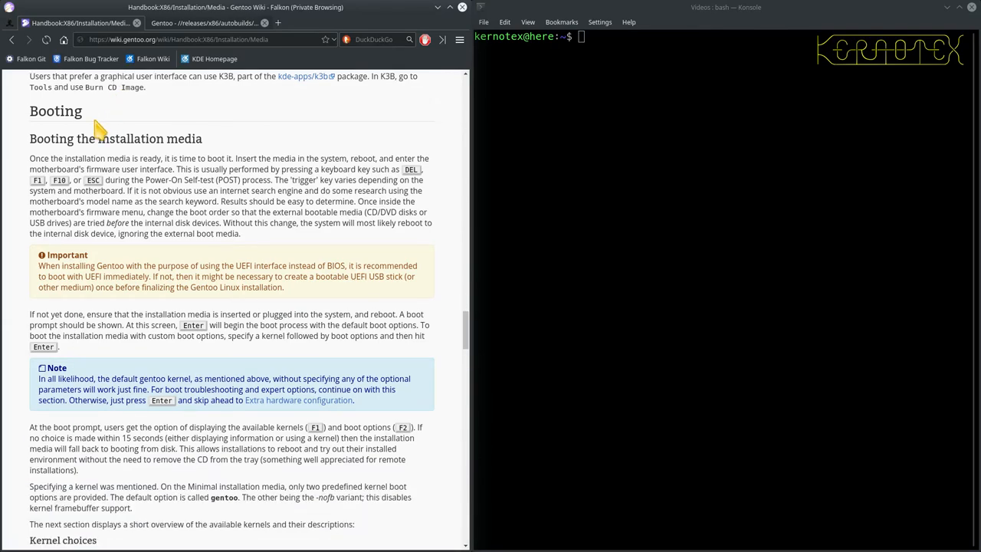
{"action": "scroll", "scroll_direction": "up", "scroll_amount": 3}
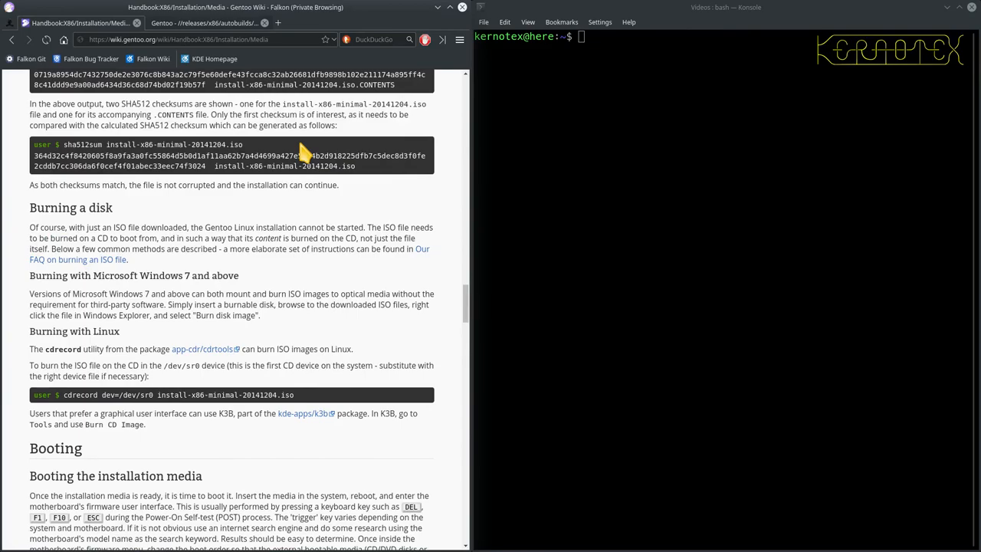
{"action": "scroll", "scroll_direction": "up", "scroll_amount": 3}
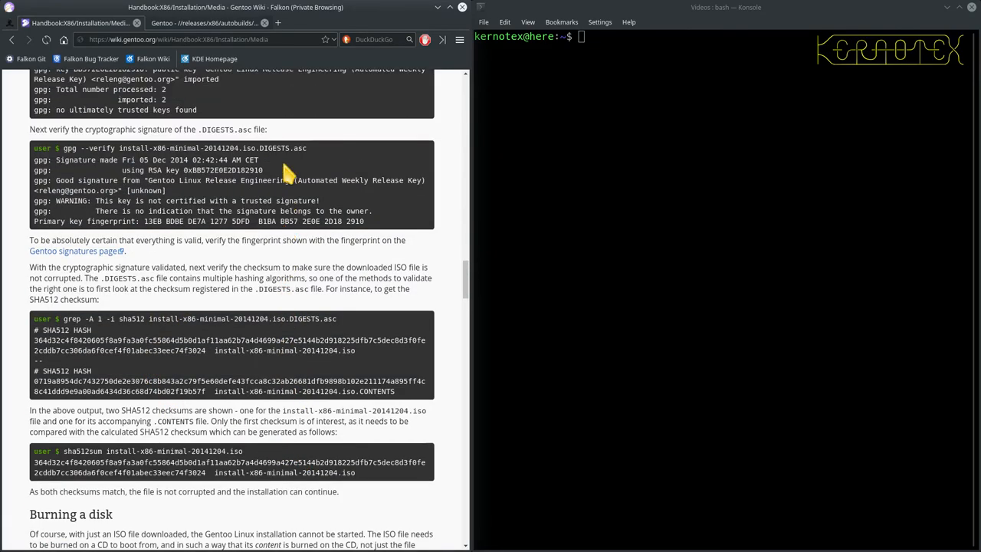
{"action": "scroll", "scroll_direction": "down", "scroll_amount": 3}
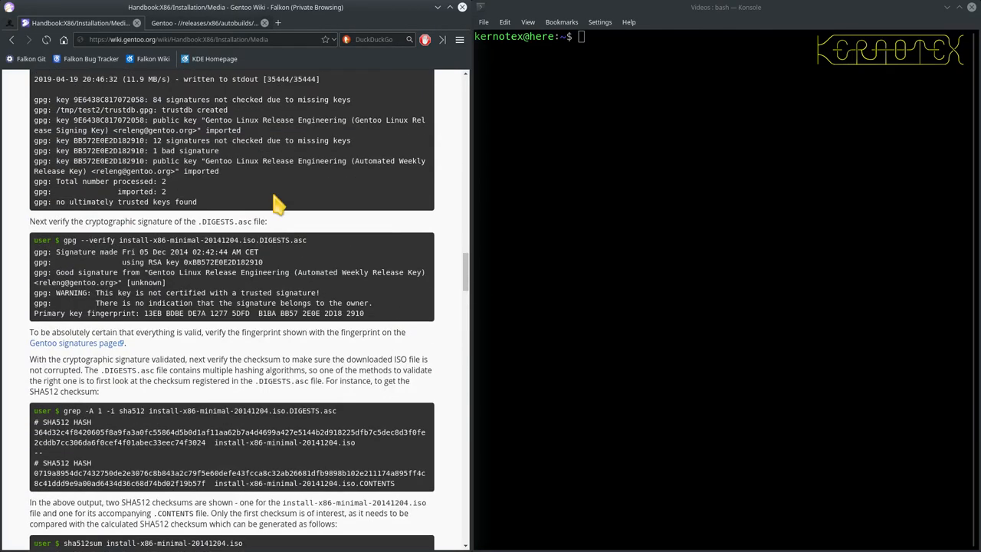
{"action": "scroll", "scroll_direction": "down", "scroll_amount": 3}
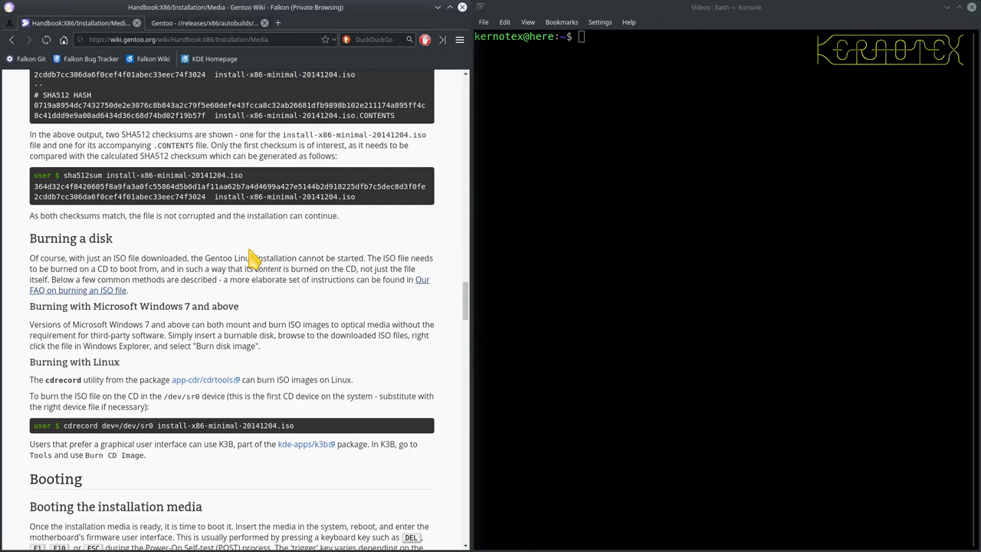
{"action": "scroll", "scroll_direction": "down", "scroll_amount": 3}
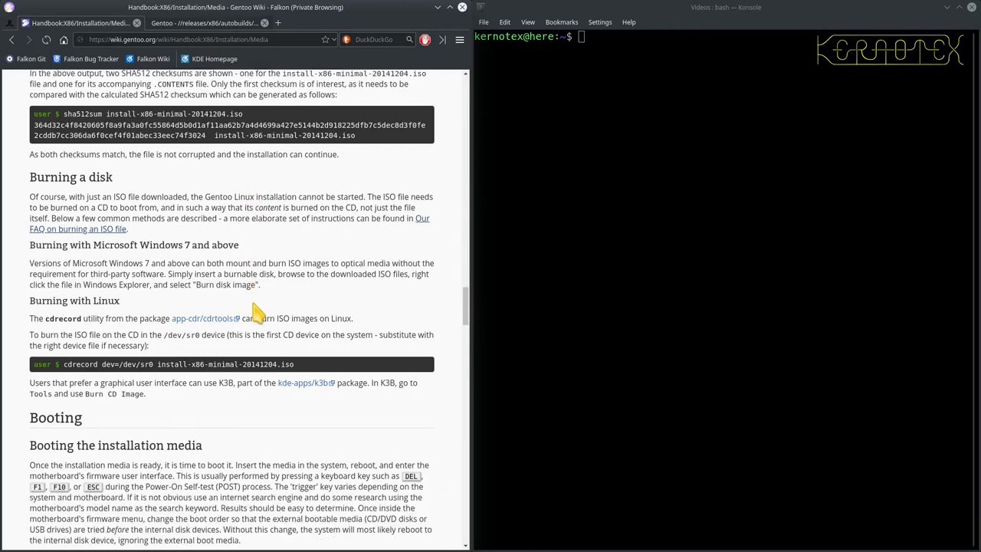
{"action": "scroll", "scroll_direction": "down", "scroll_amount": 3}
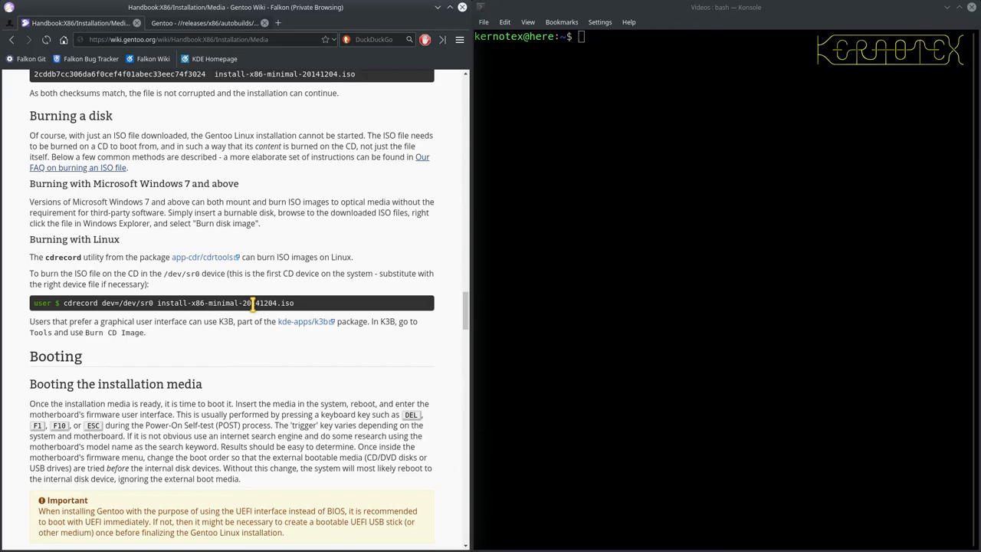
{"action": "mouse_move", "coordinate": [222, 291]}
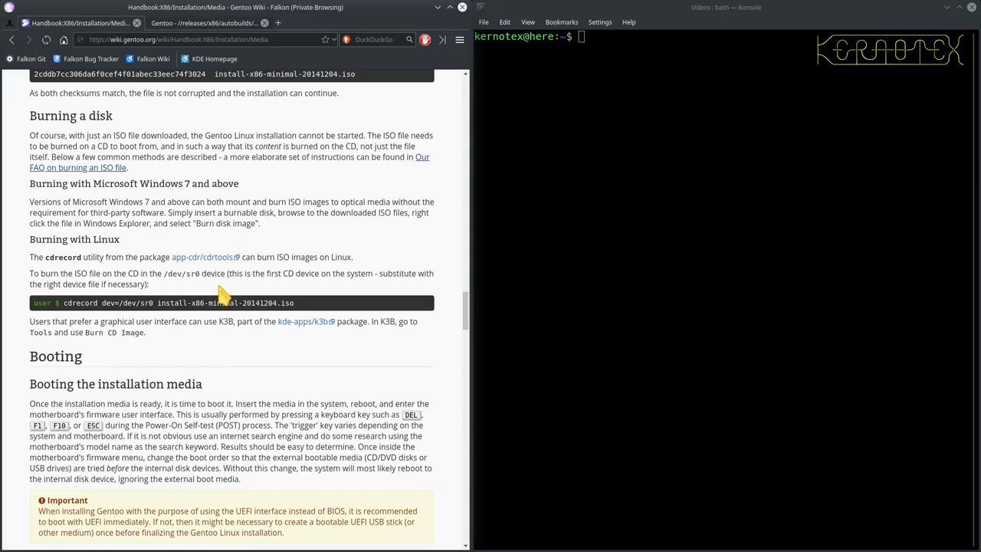